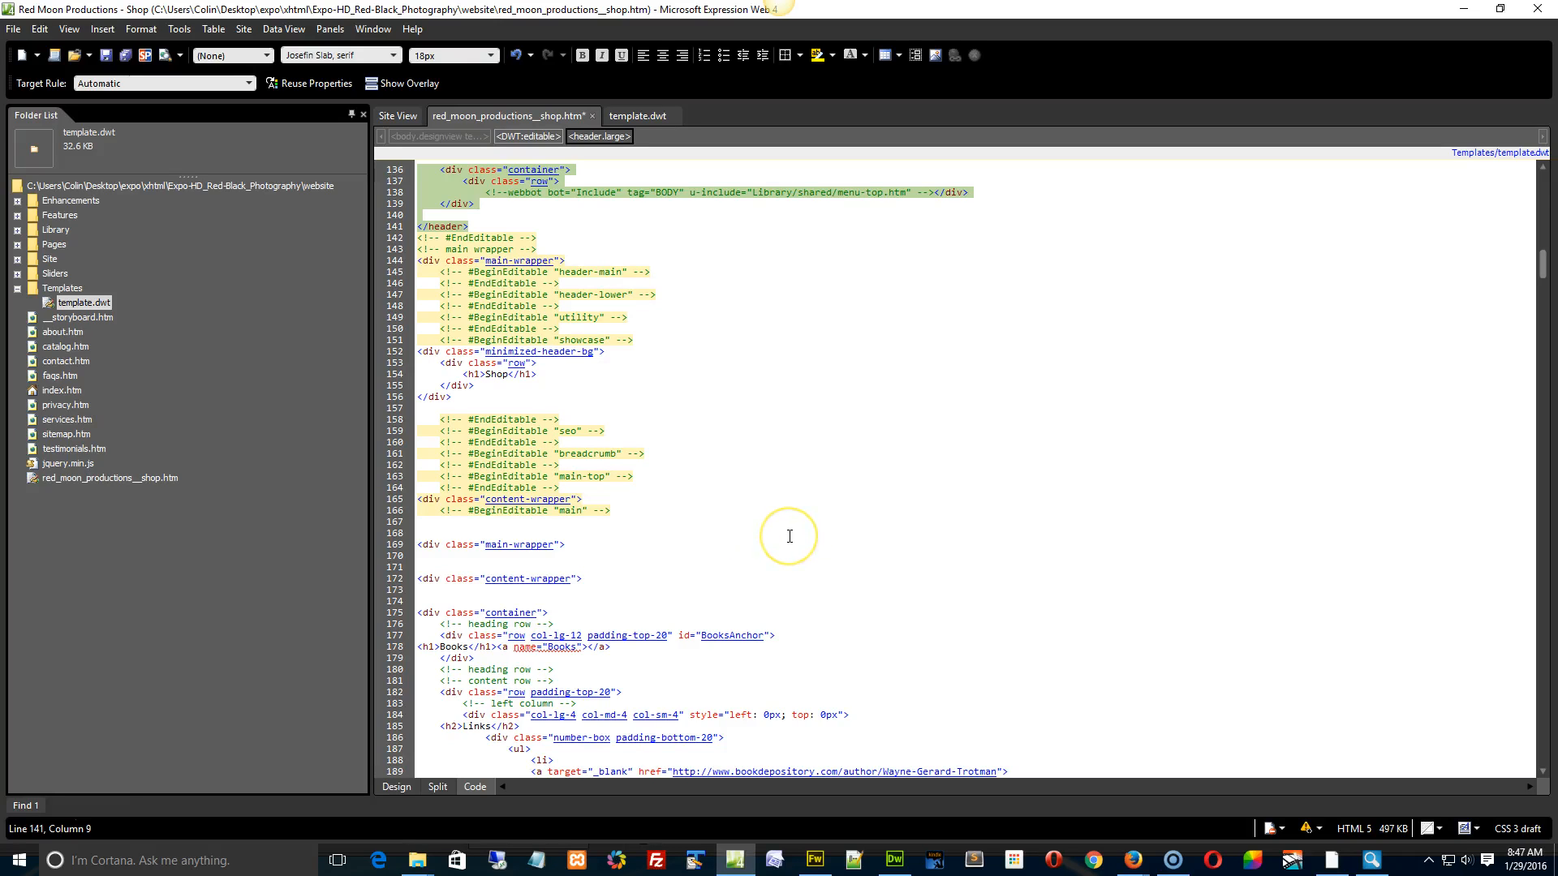
pyautogui.moveTo(749, 597)
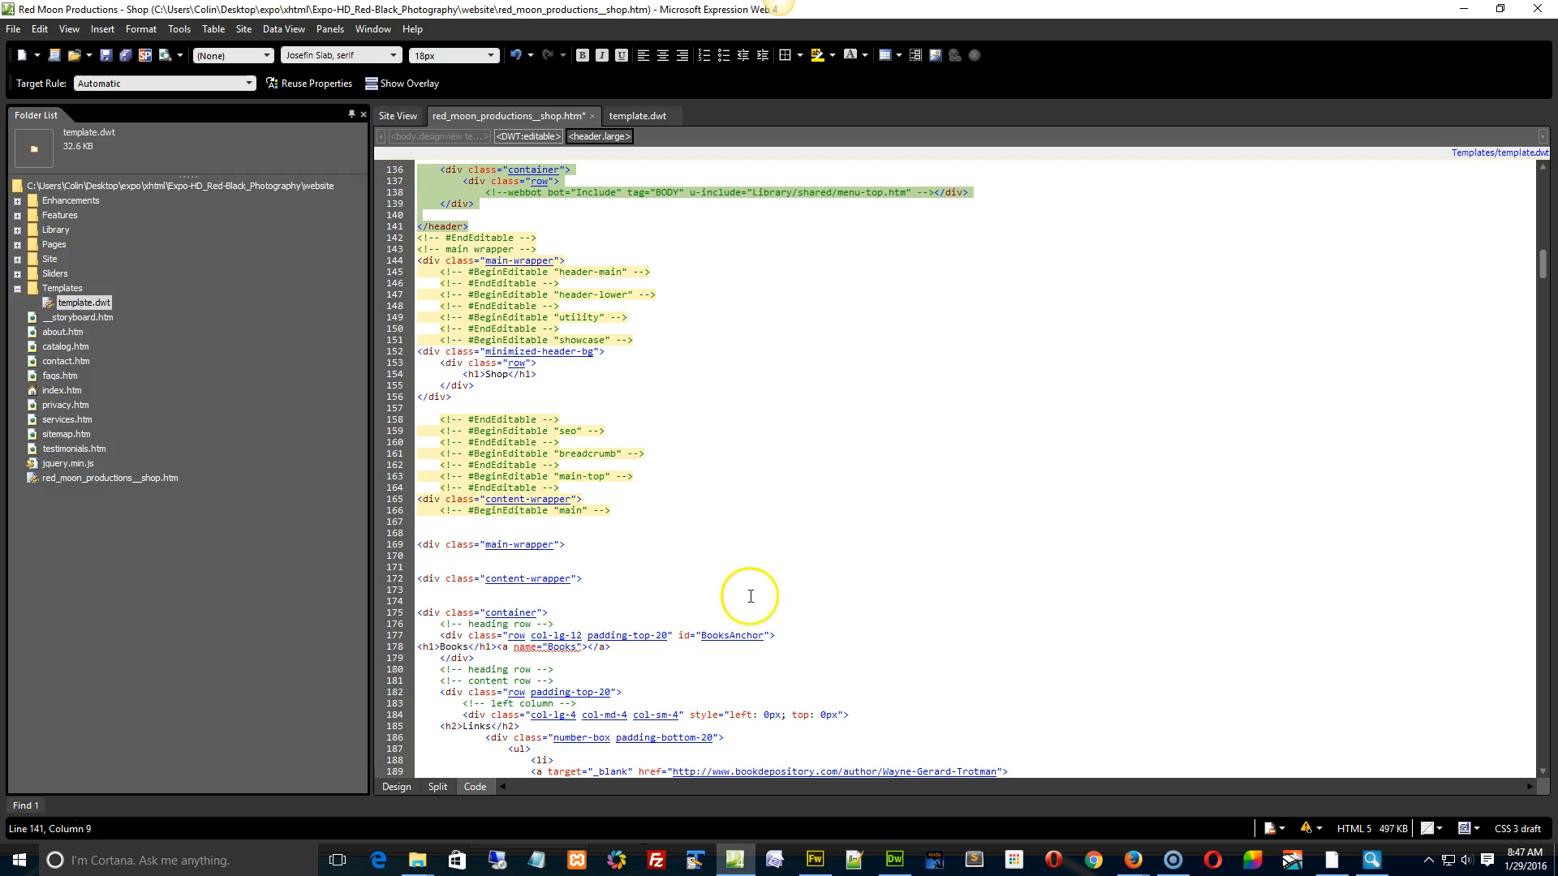
# Scroll through the shop page code to locate and remove the duplicate wrapper div lines.
pyautogui.scroll(-3)
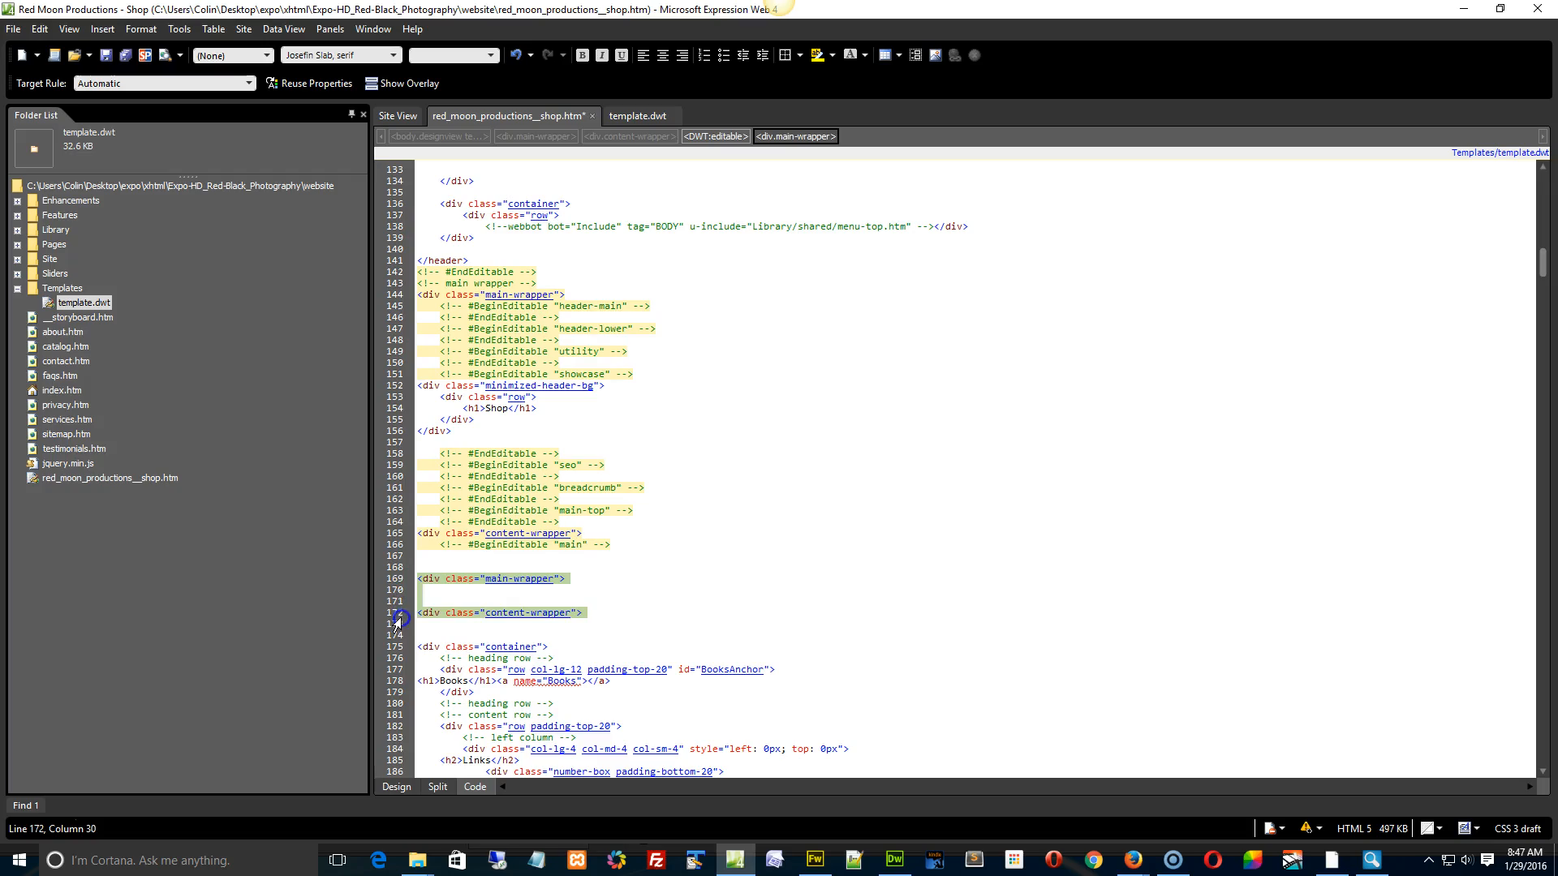
pyautogui.scroll(-3)
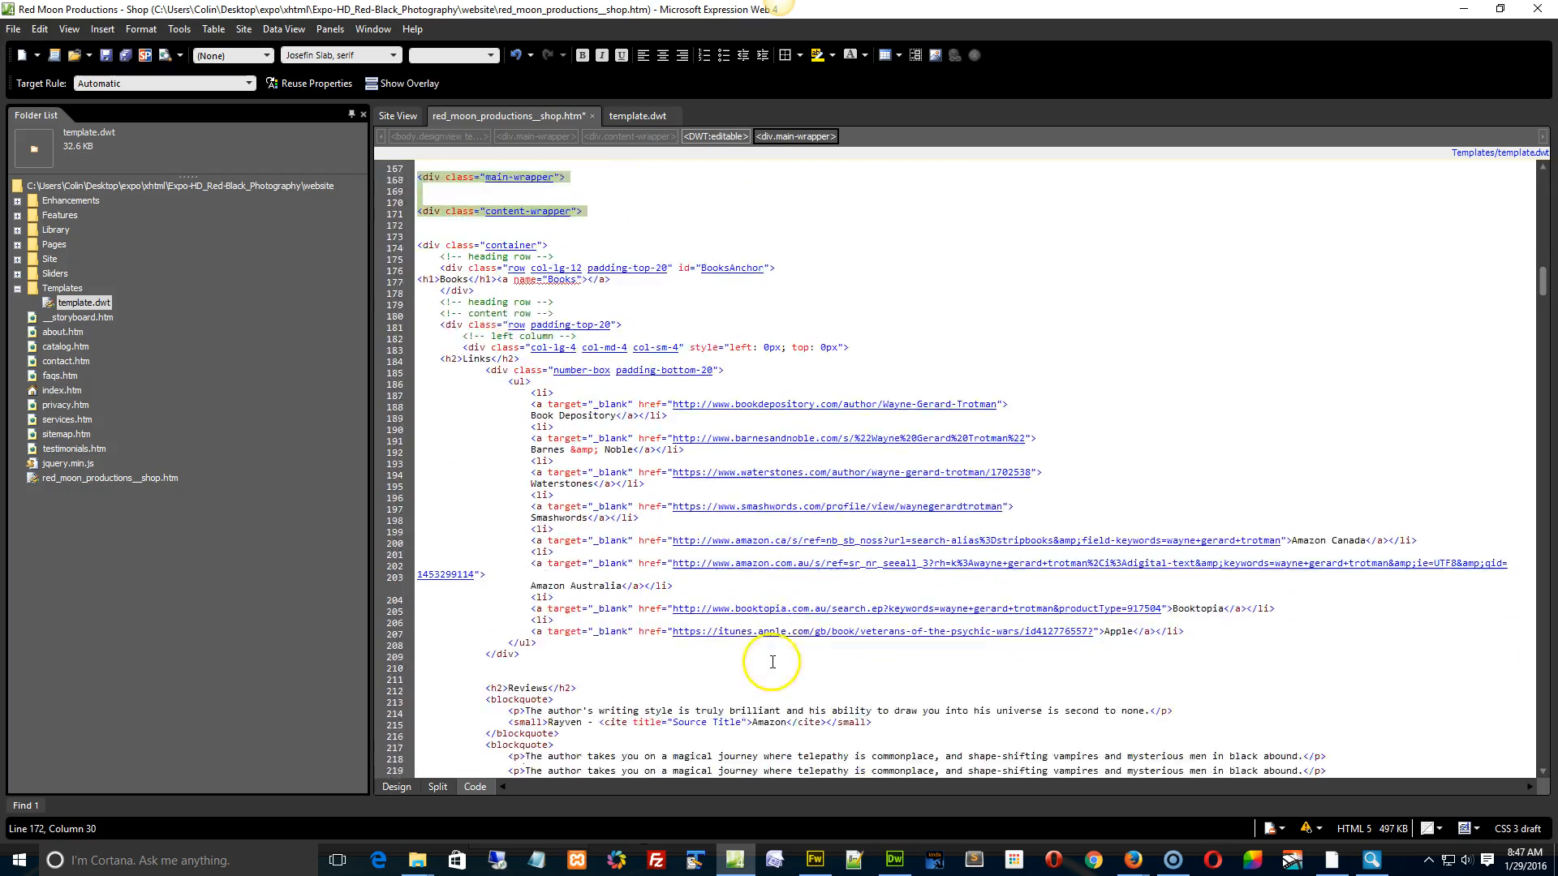
pyautogui.scroll(-3)
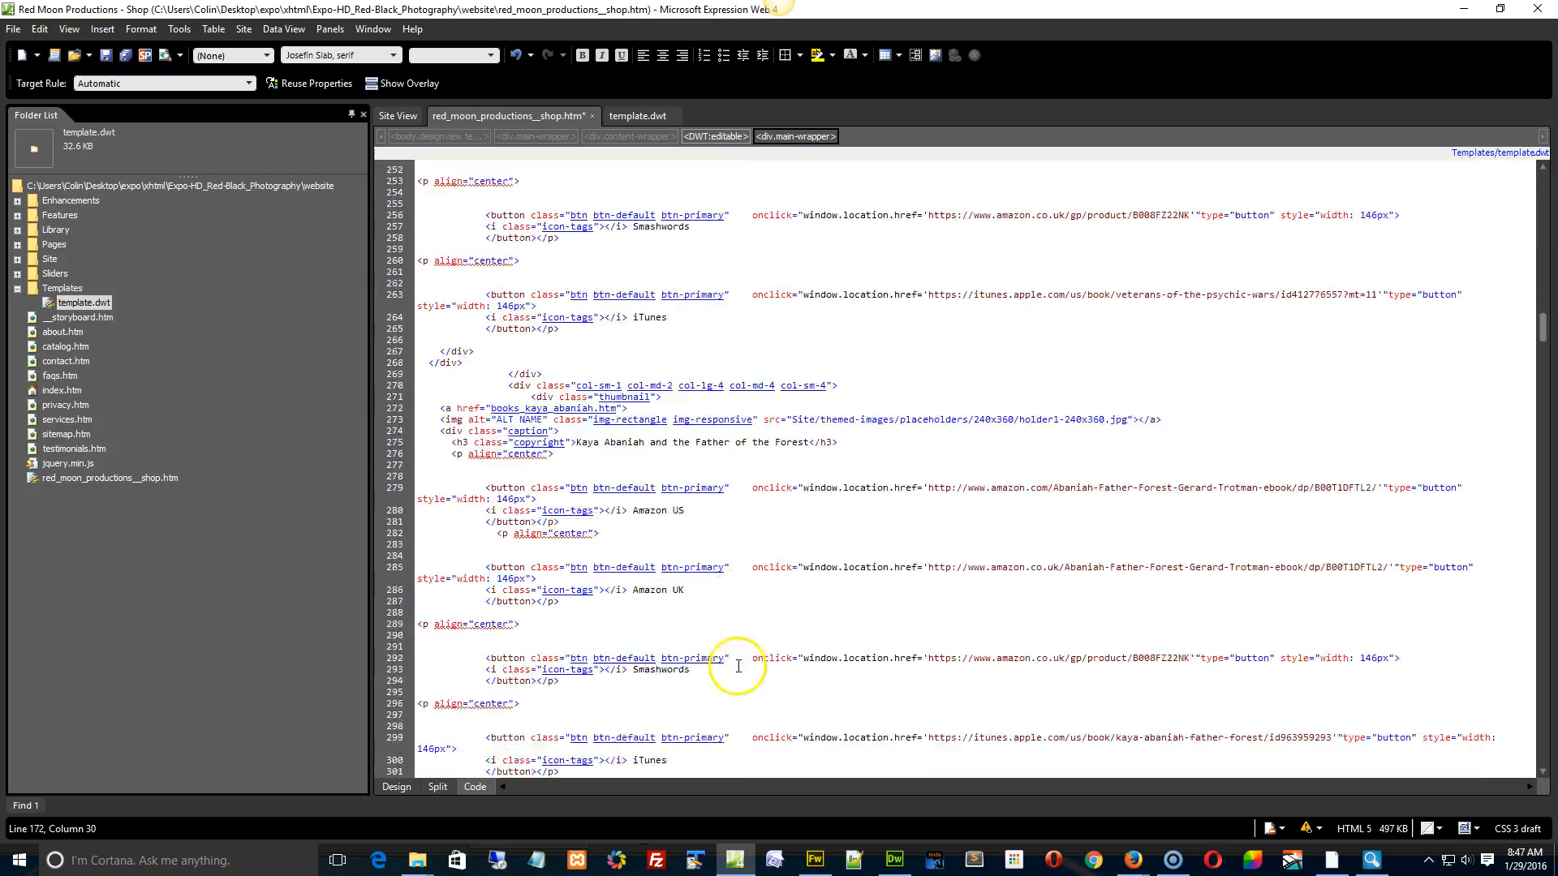
pyautogui.scroll(-3)
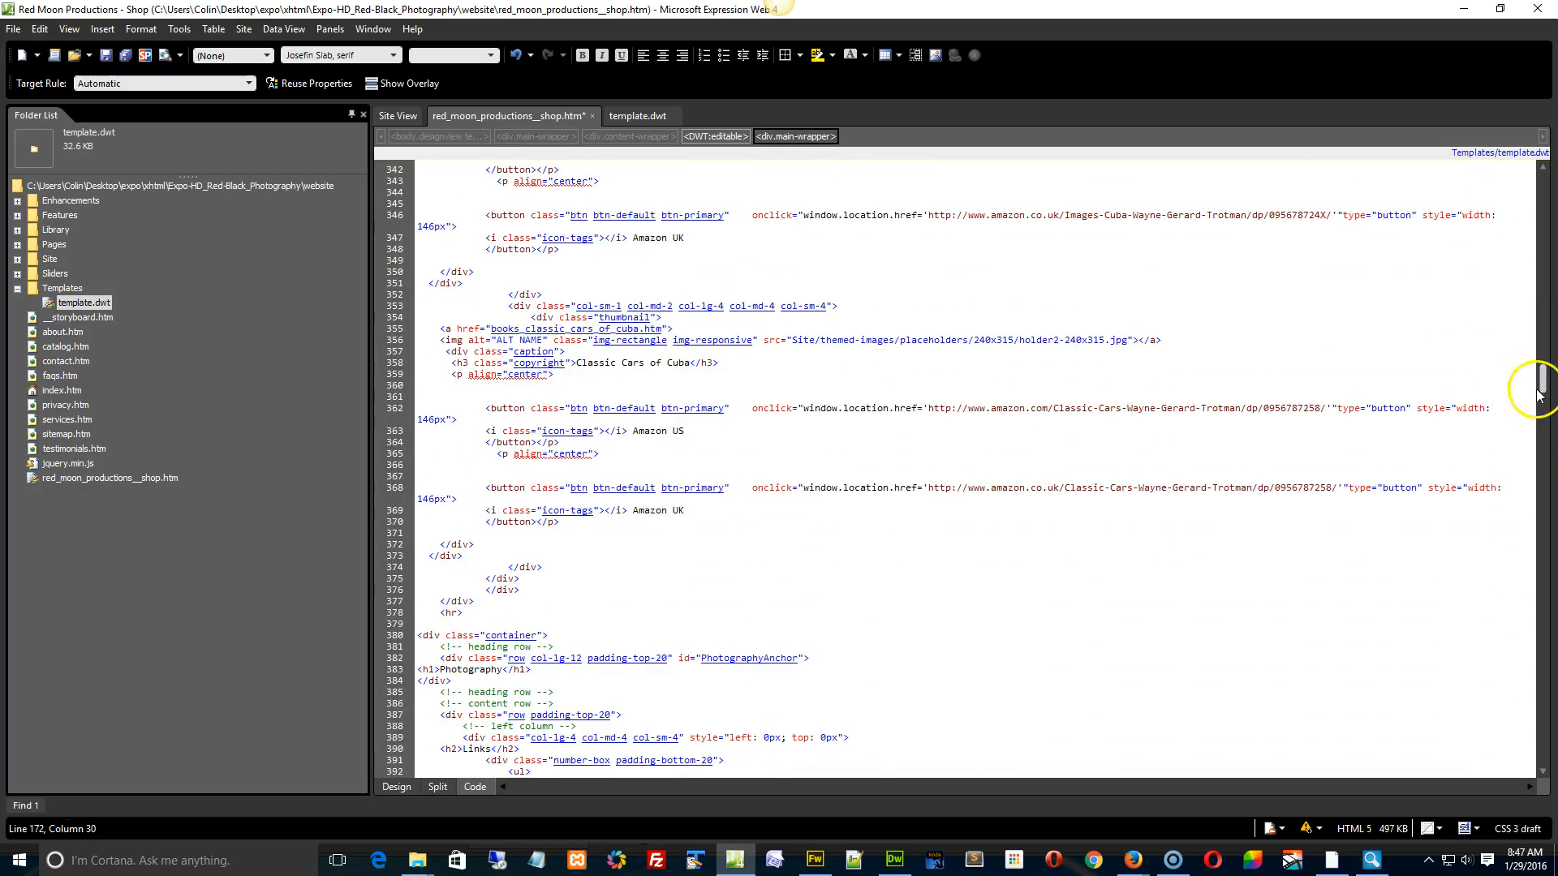
pyautogui.scroll(-3)
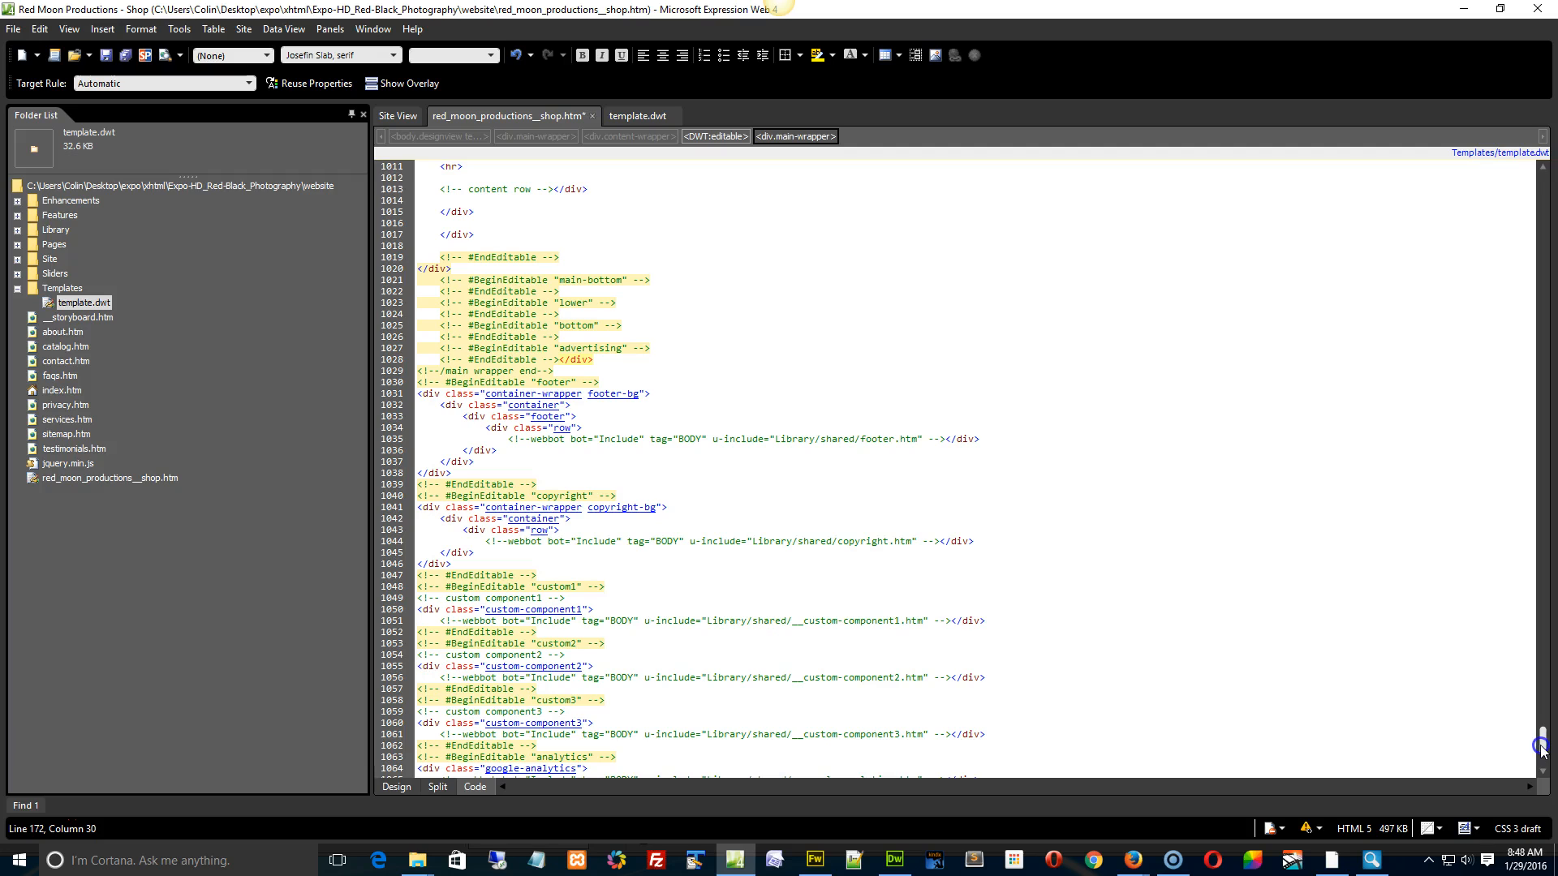
pyautogui.moveTo(578, 358)
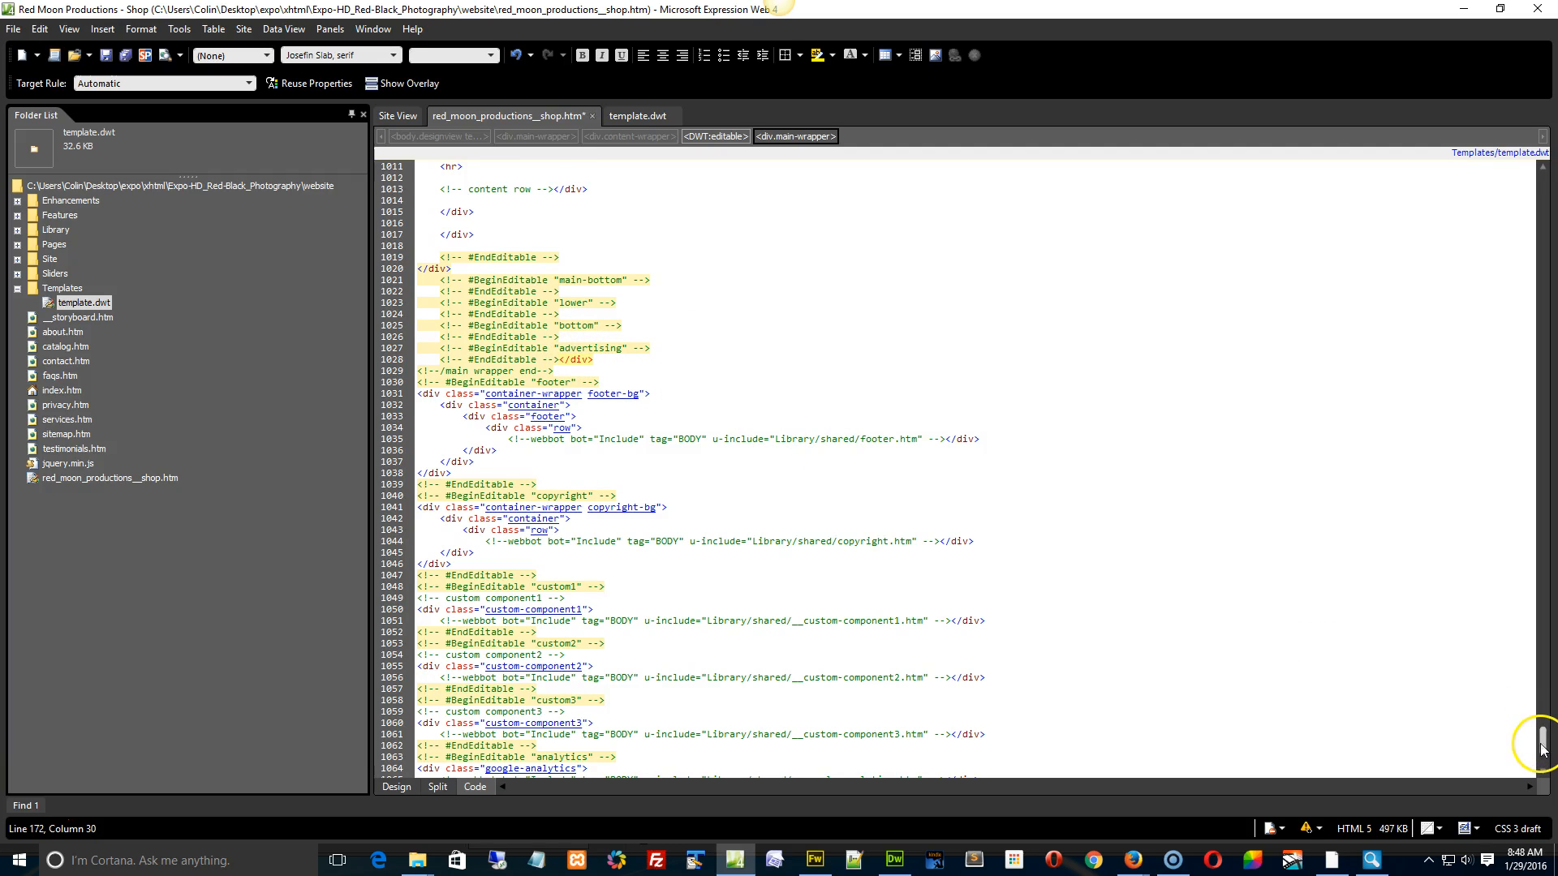
pyautogui.scroll(-3)
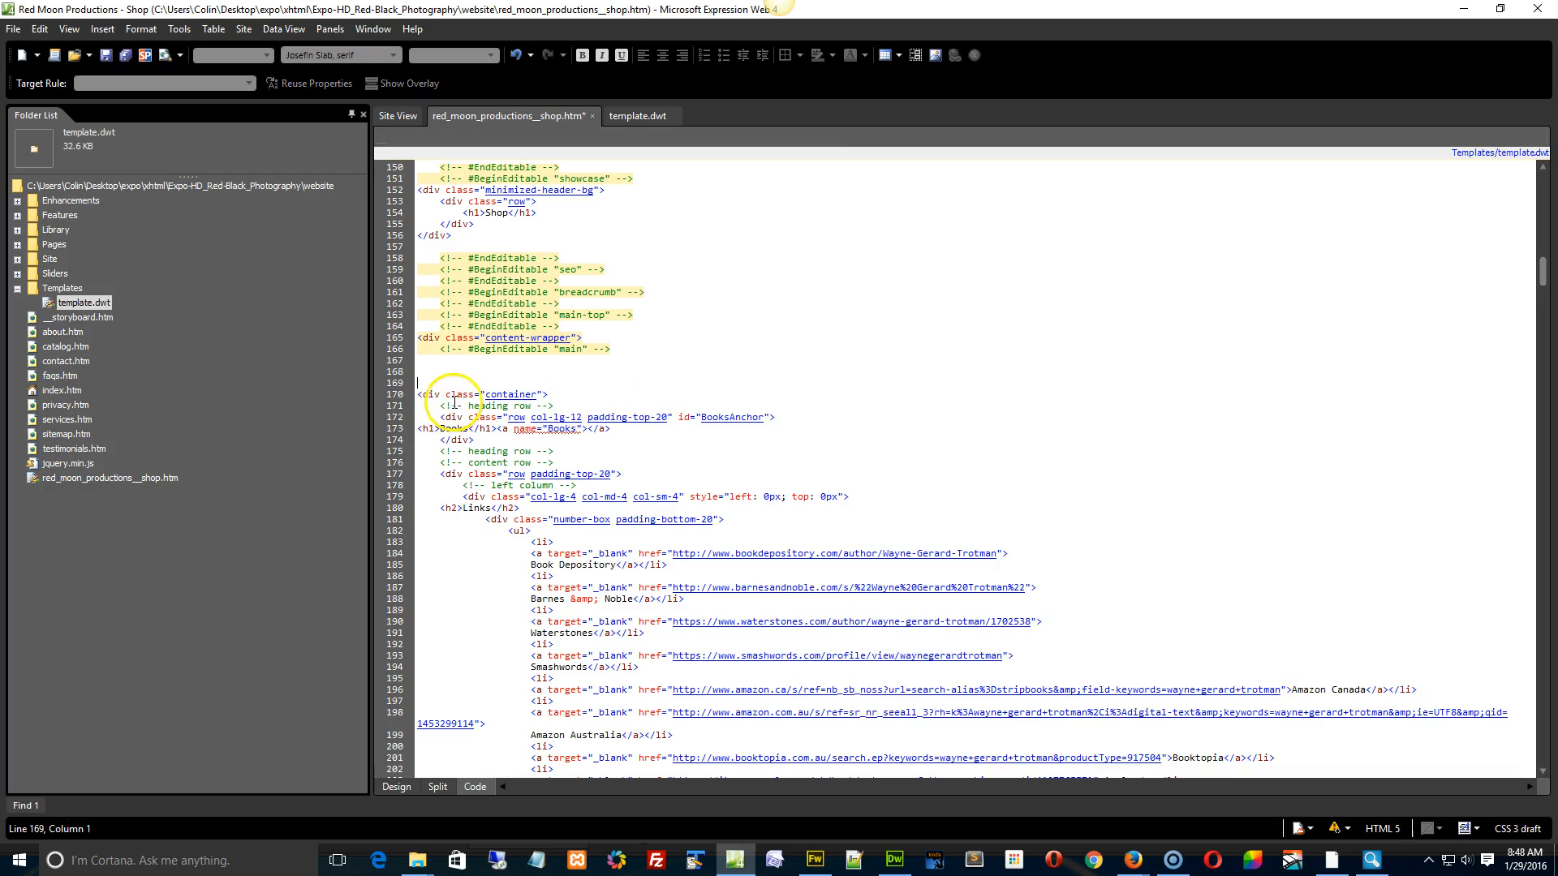
pyautogui.rightClick(425, 337)
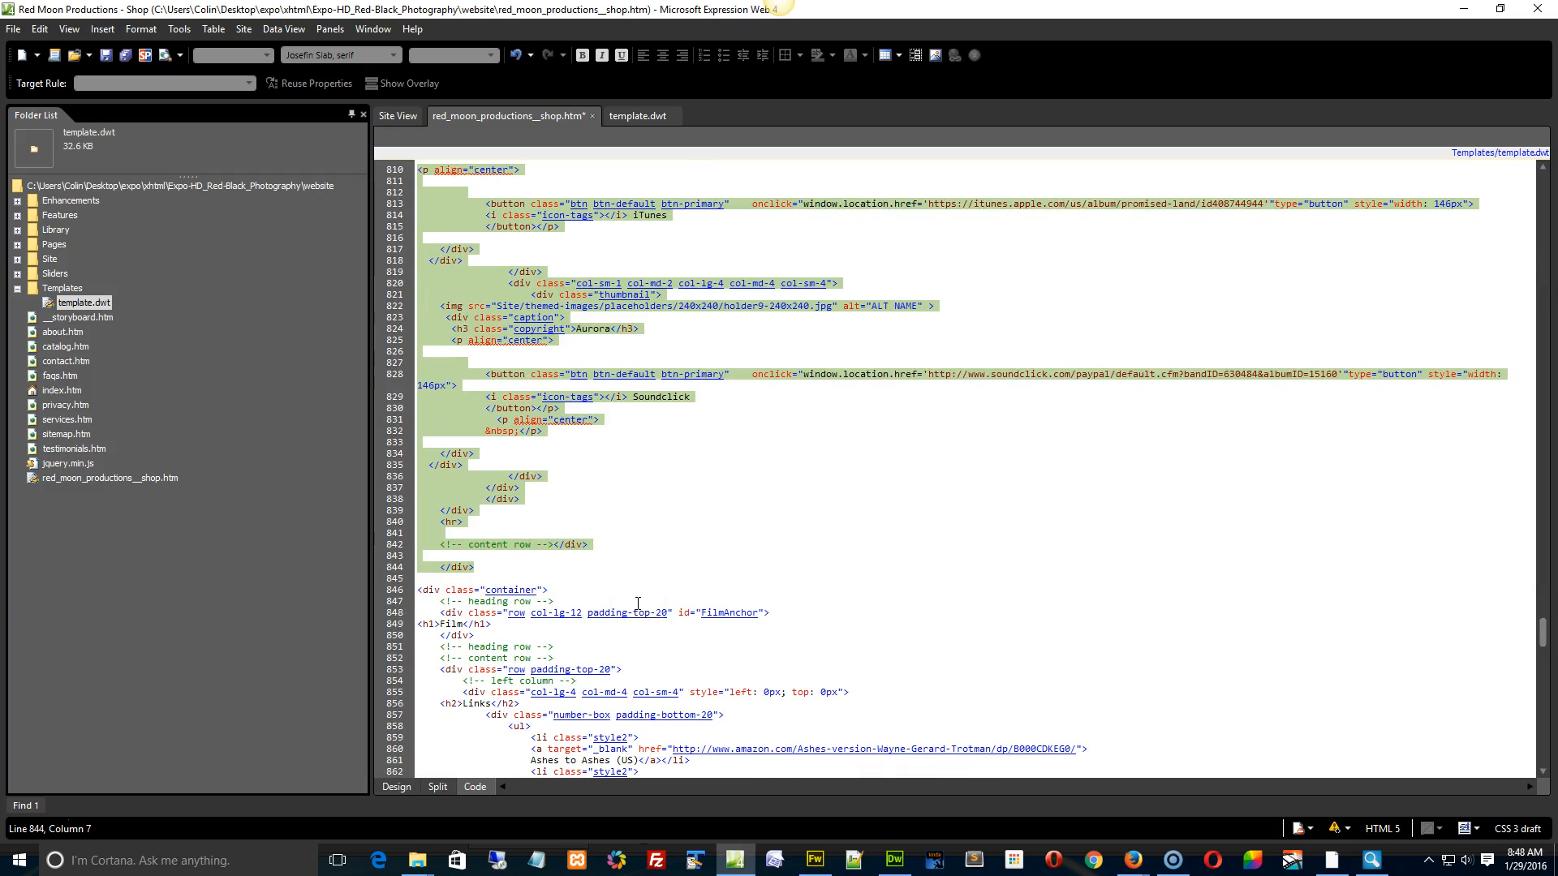
pyautogui.scroll(-3)
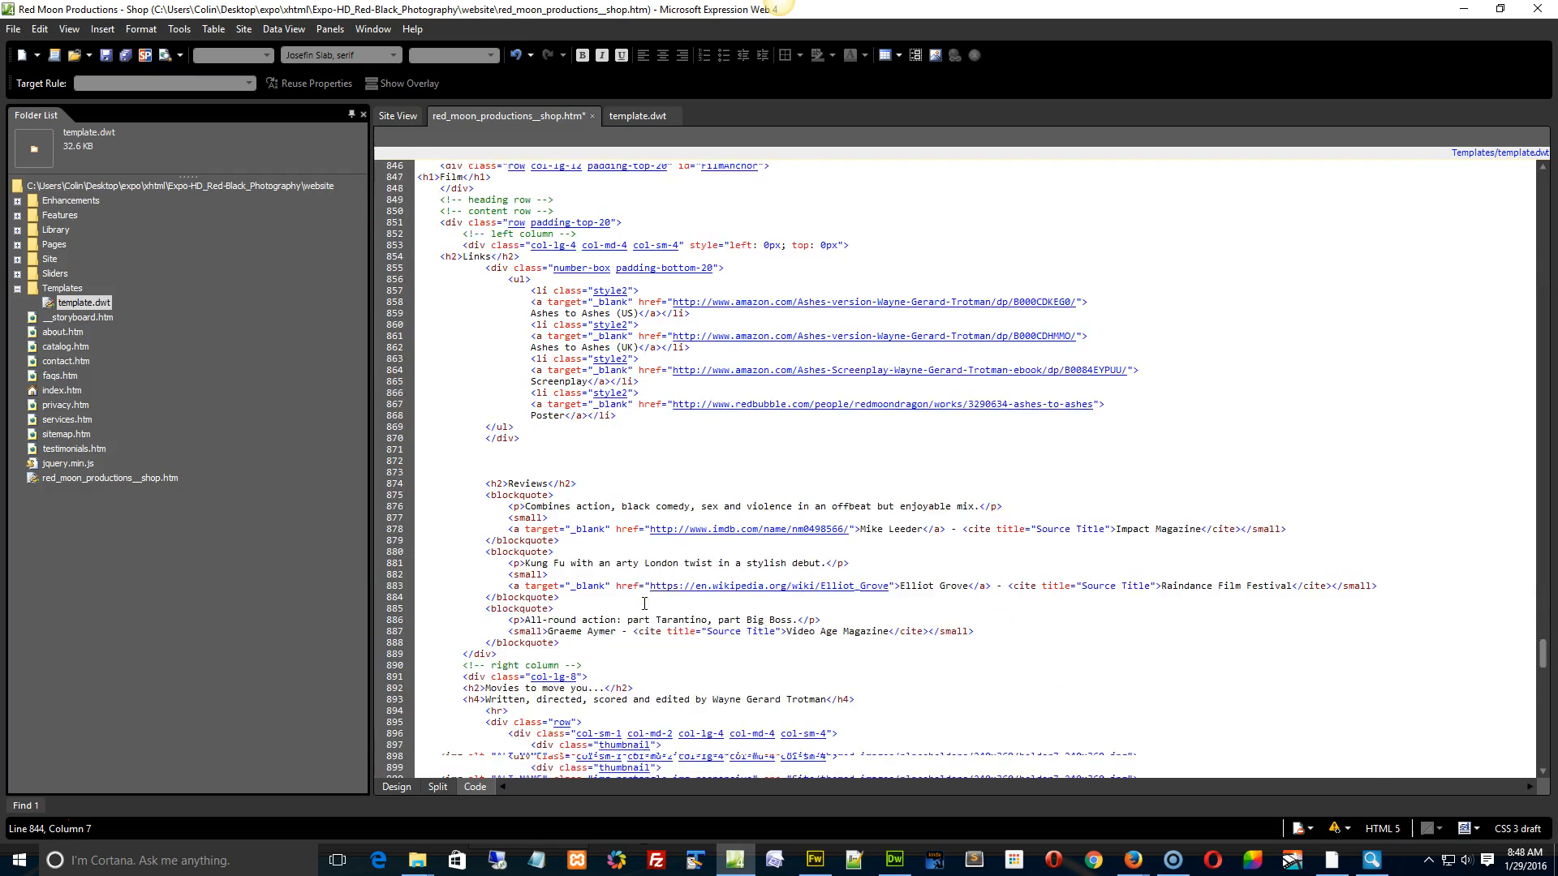
pyautogui.scroll(-3)
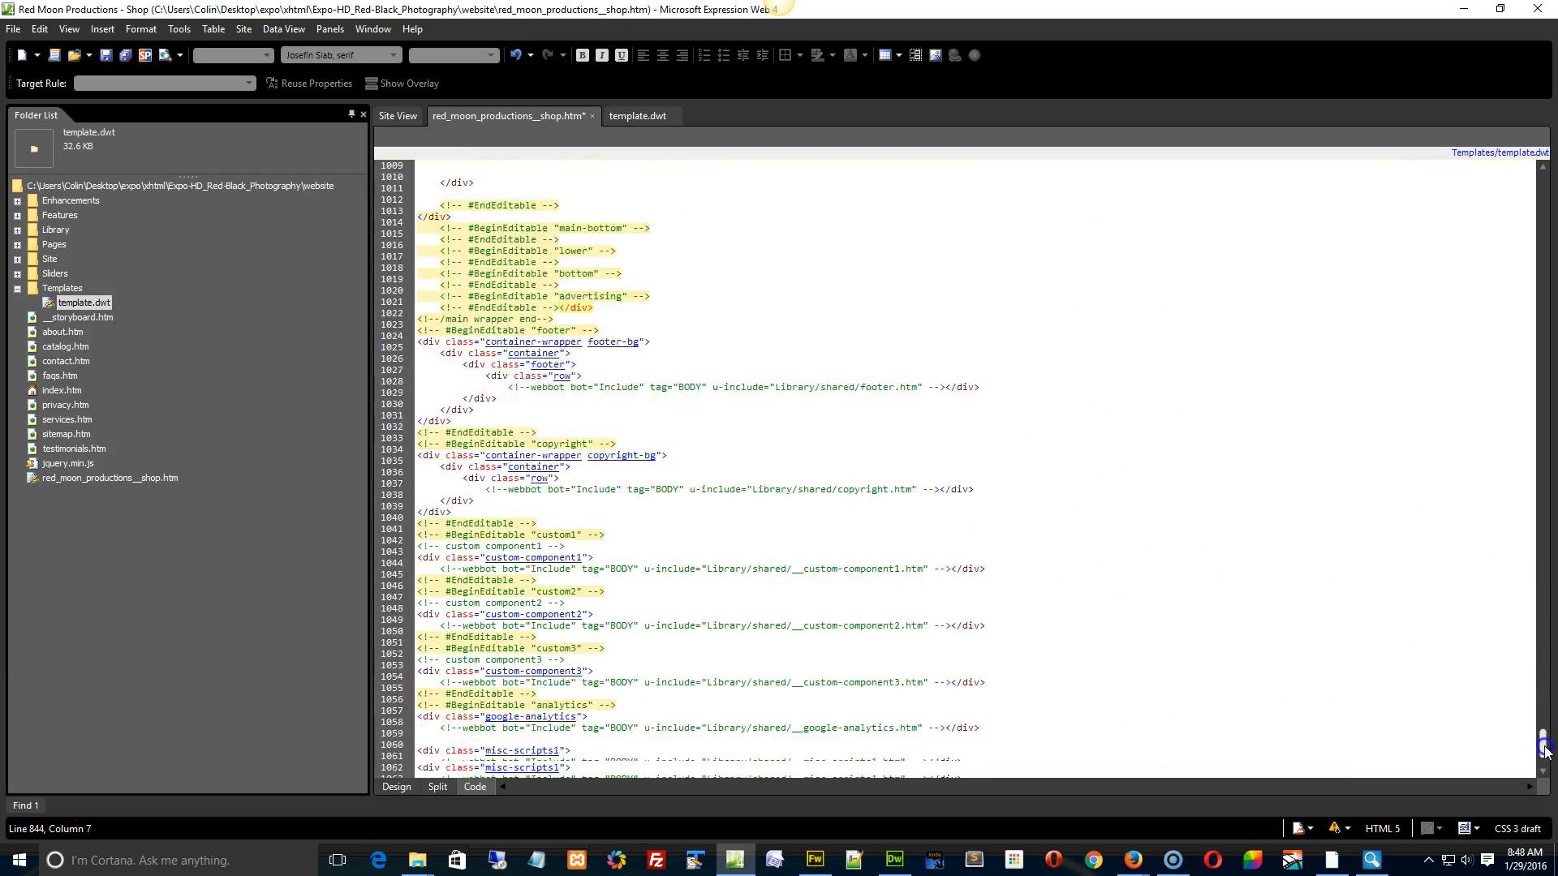
pyautogui.scroll(-3)
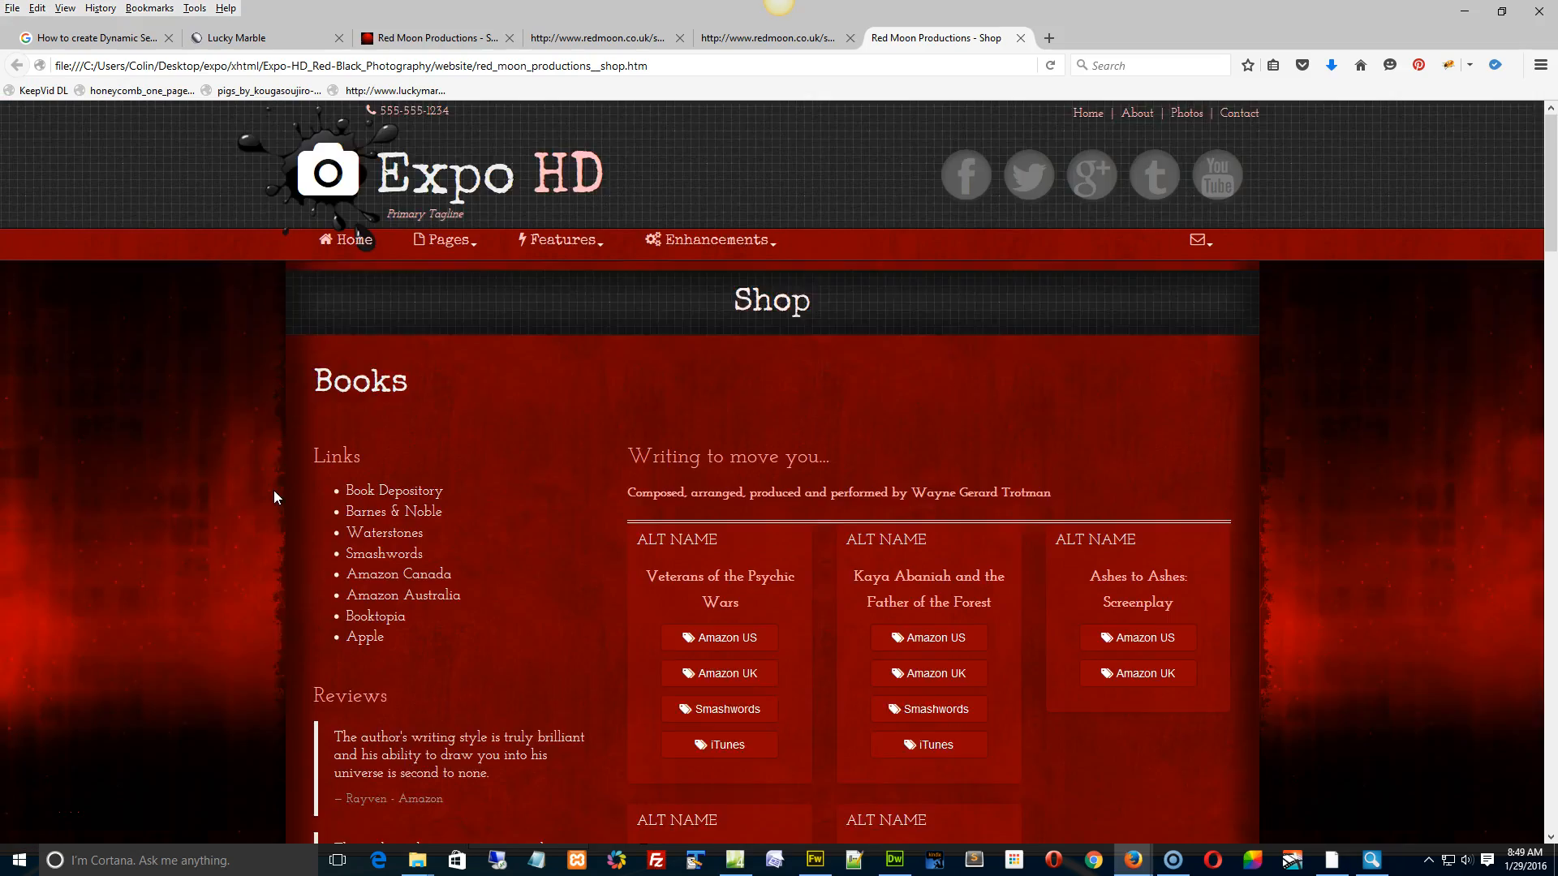
# Scroll the Firefox shop preview down through the Books and Music sections.
pyautogui.scroll(-3)
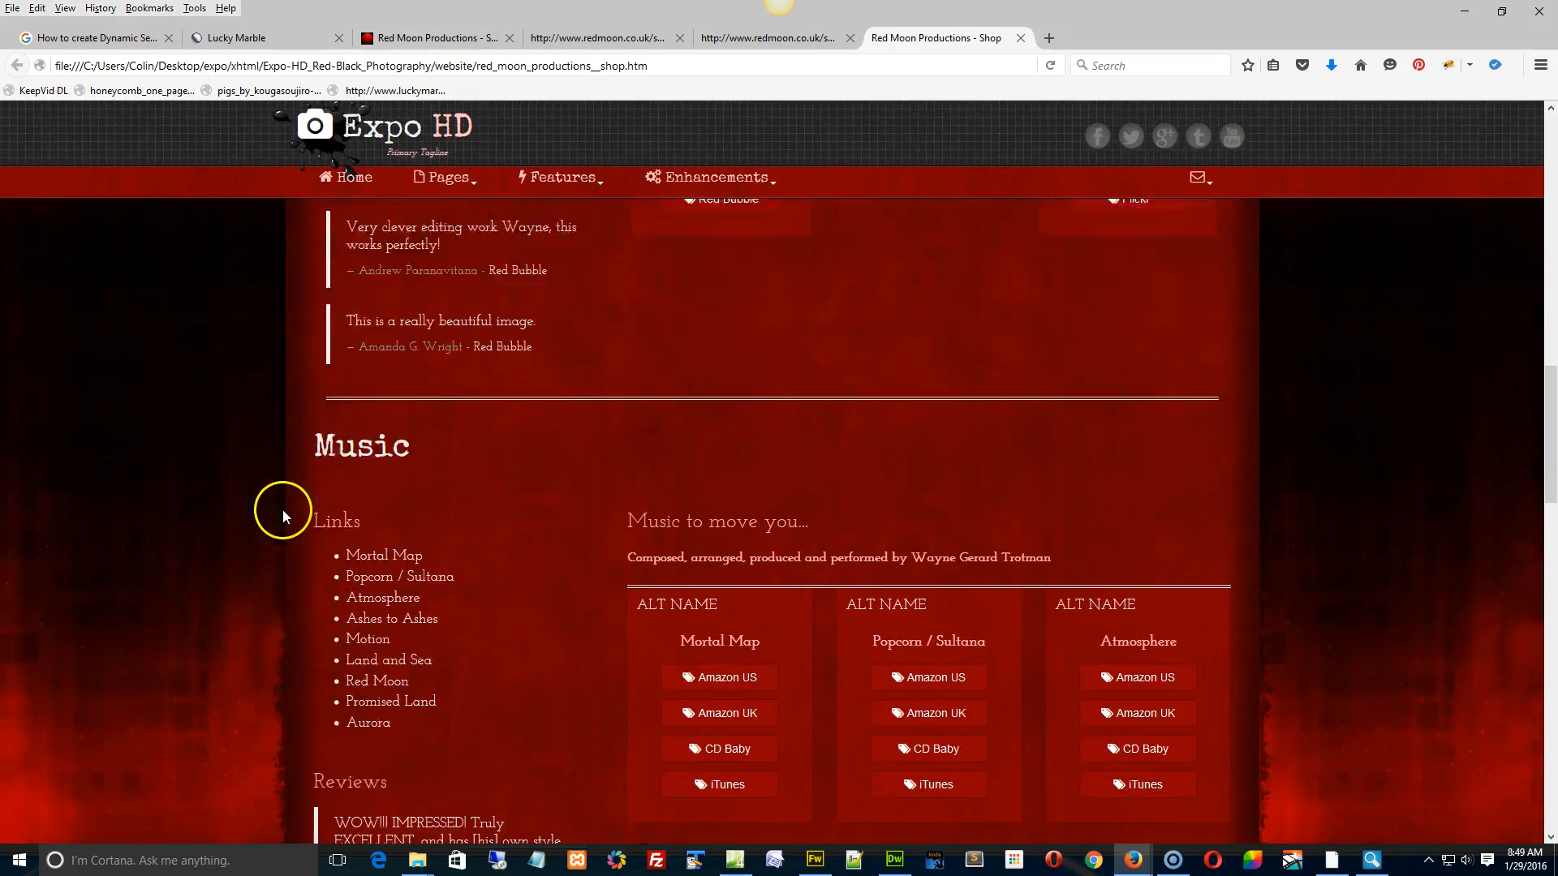
pyautogui.scroll(-3)
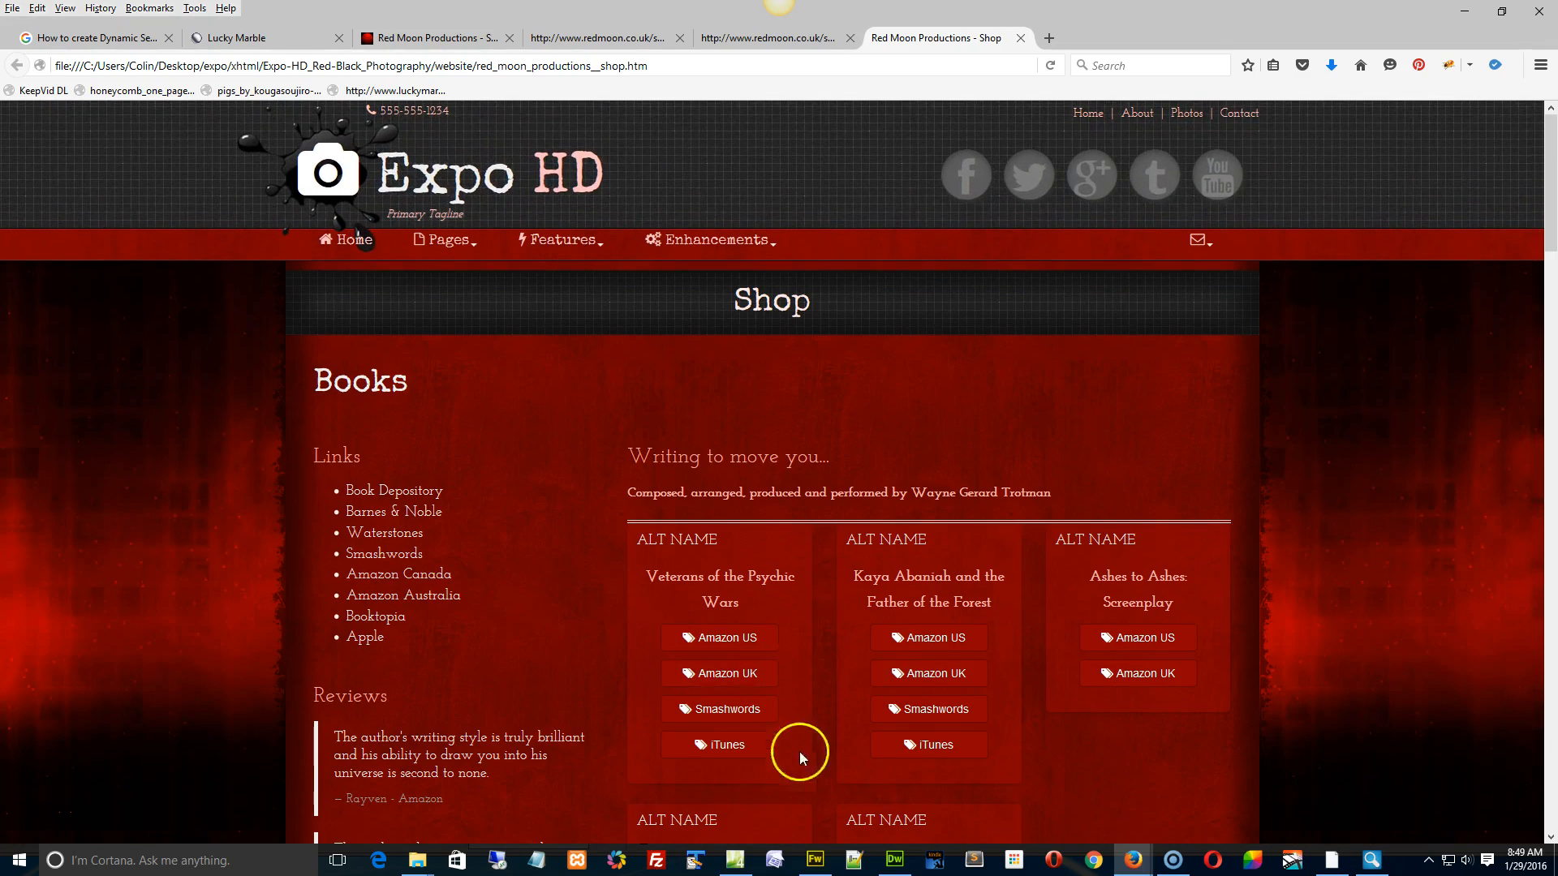
pyautogui.click(735, 860)
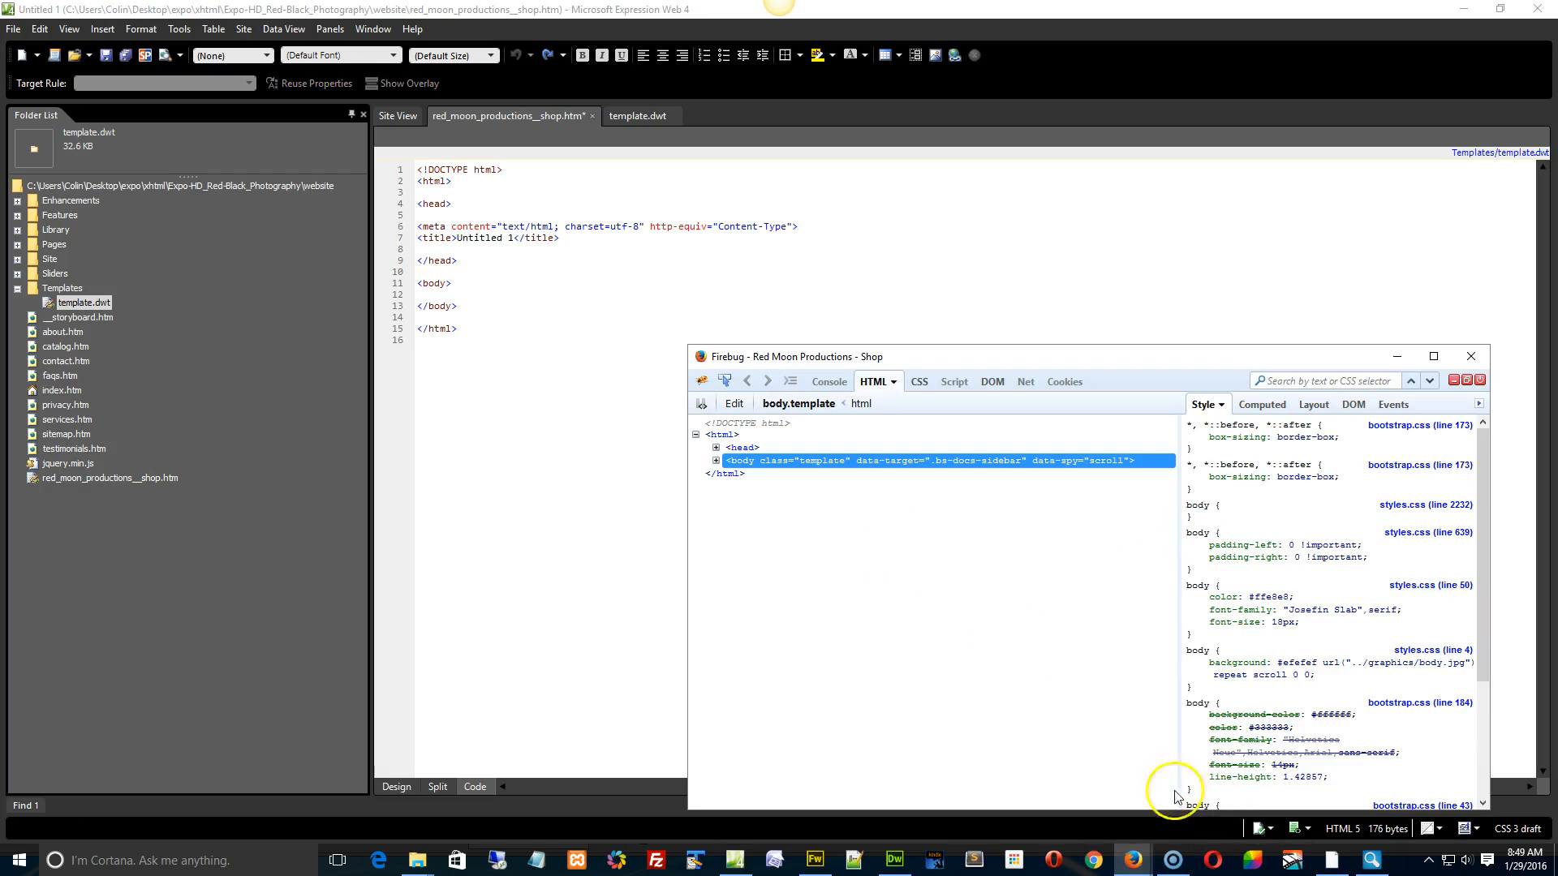
pyautogui.moveTo(45, 808)
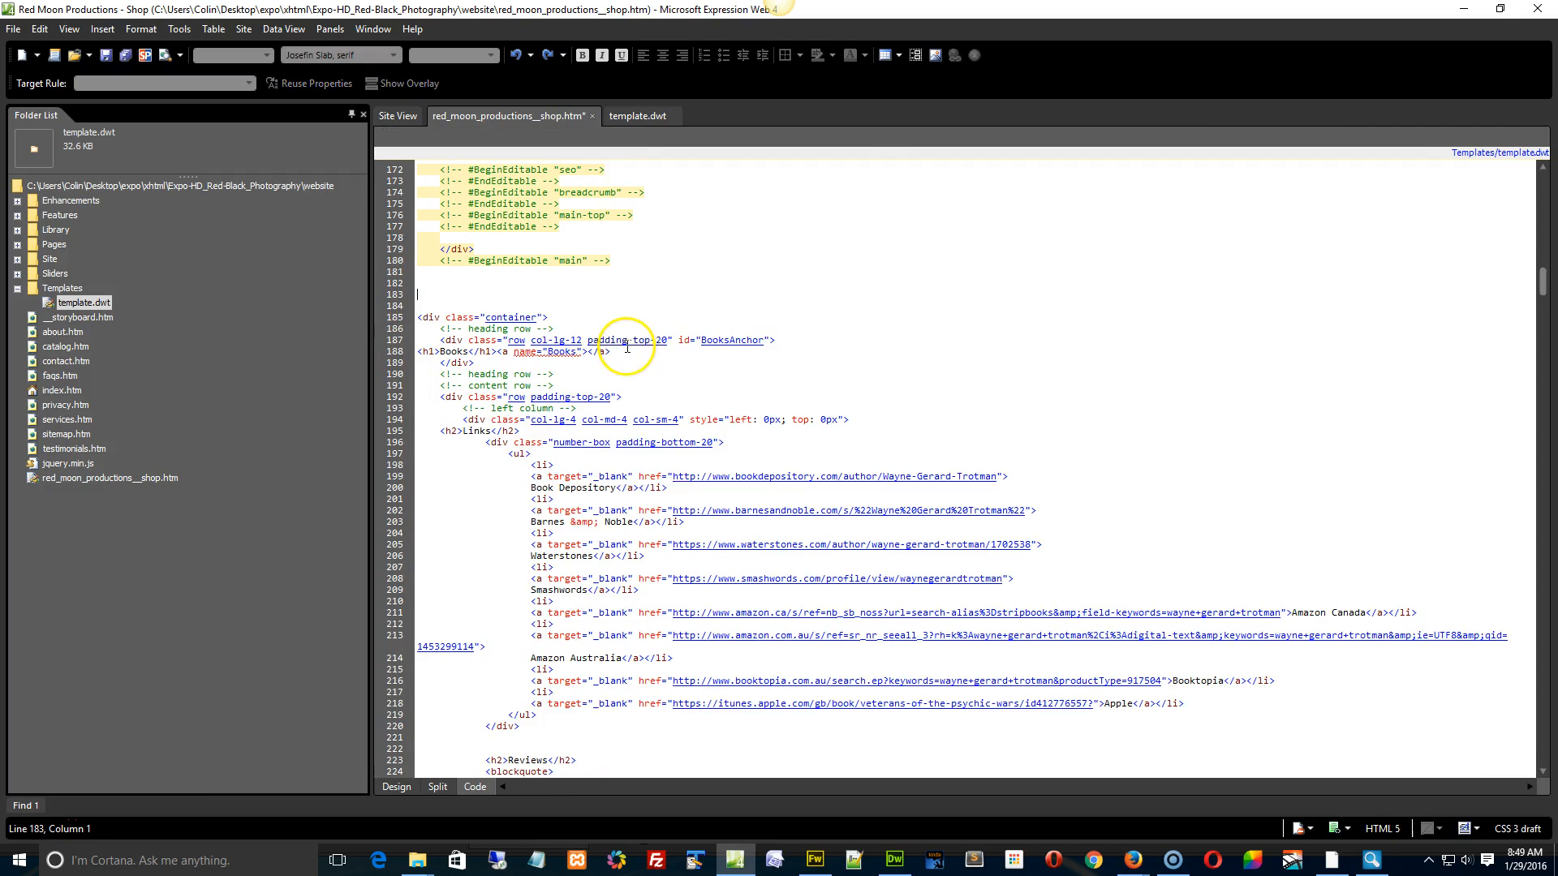
pyautogui.moveTo(467, 334)
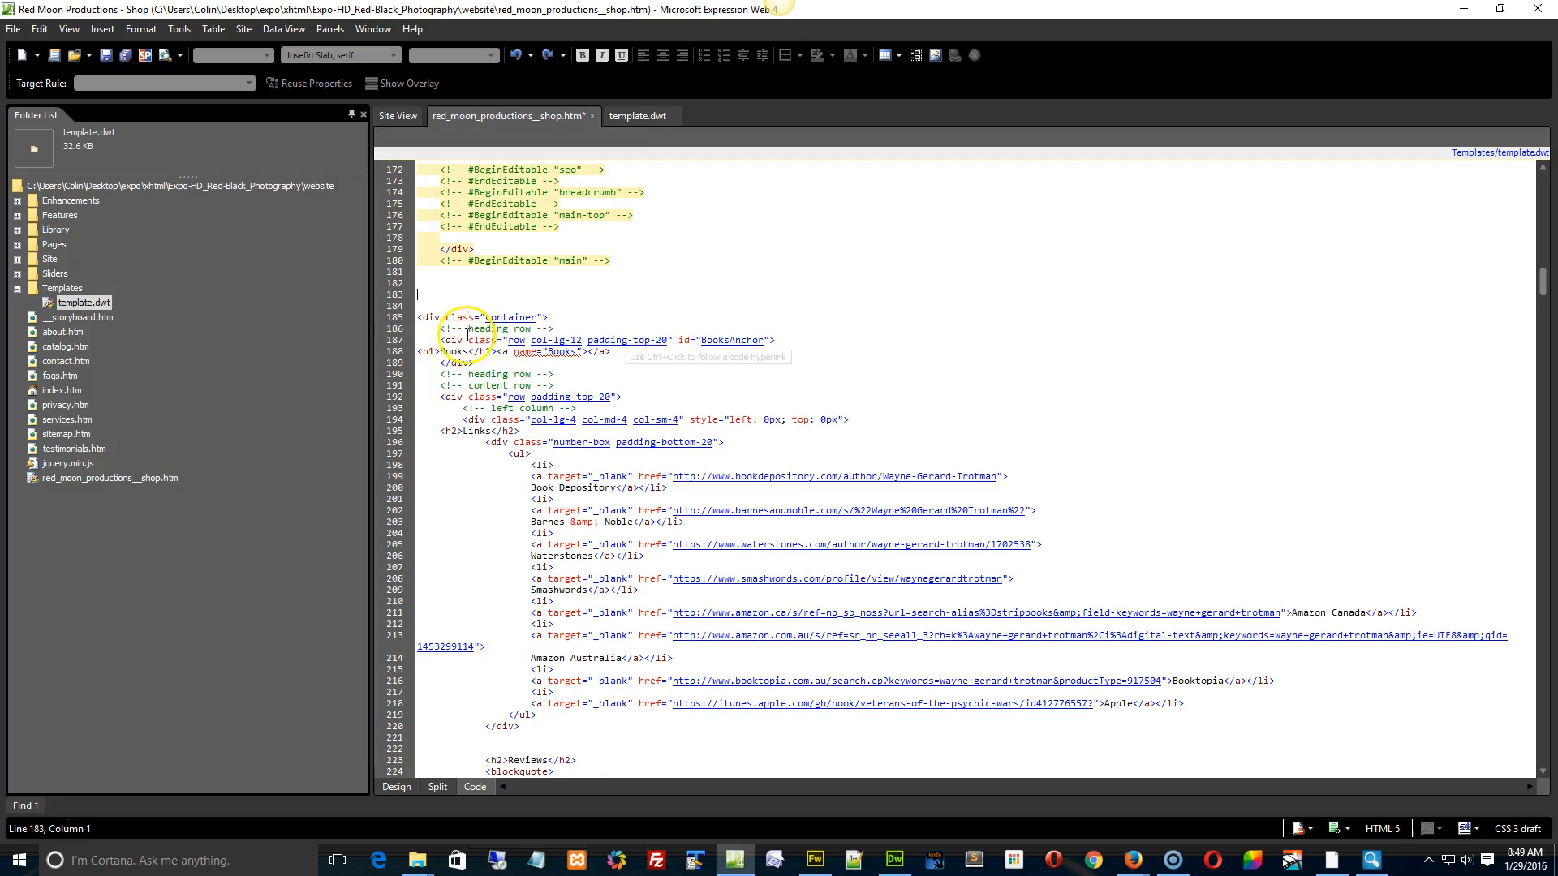
# Select code blocks around the Books container to locate the extra </div> before the Film container.
pyautogui.scroll(-3)
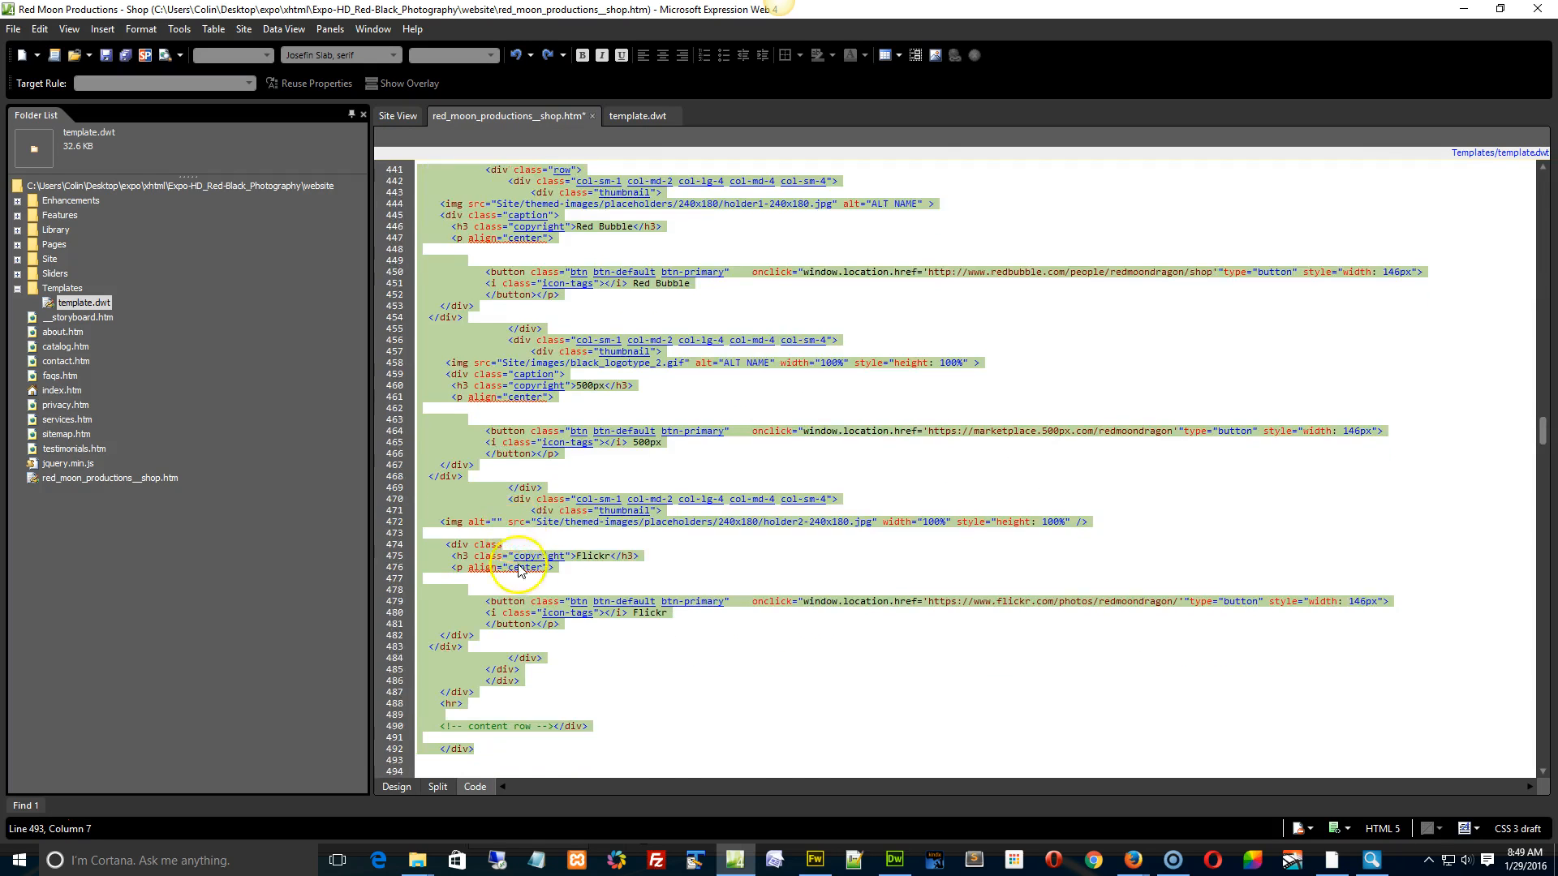
pyautogui.rightClick(432, 623)
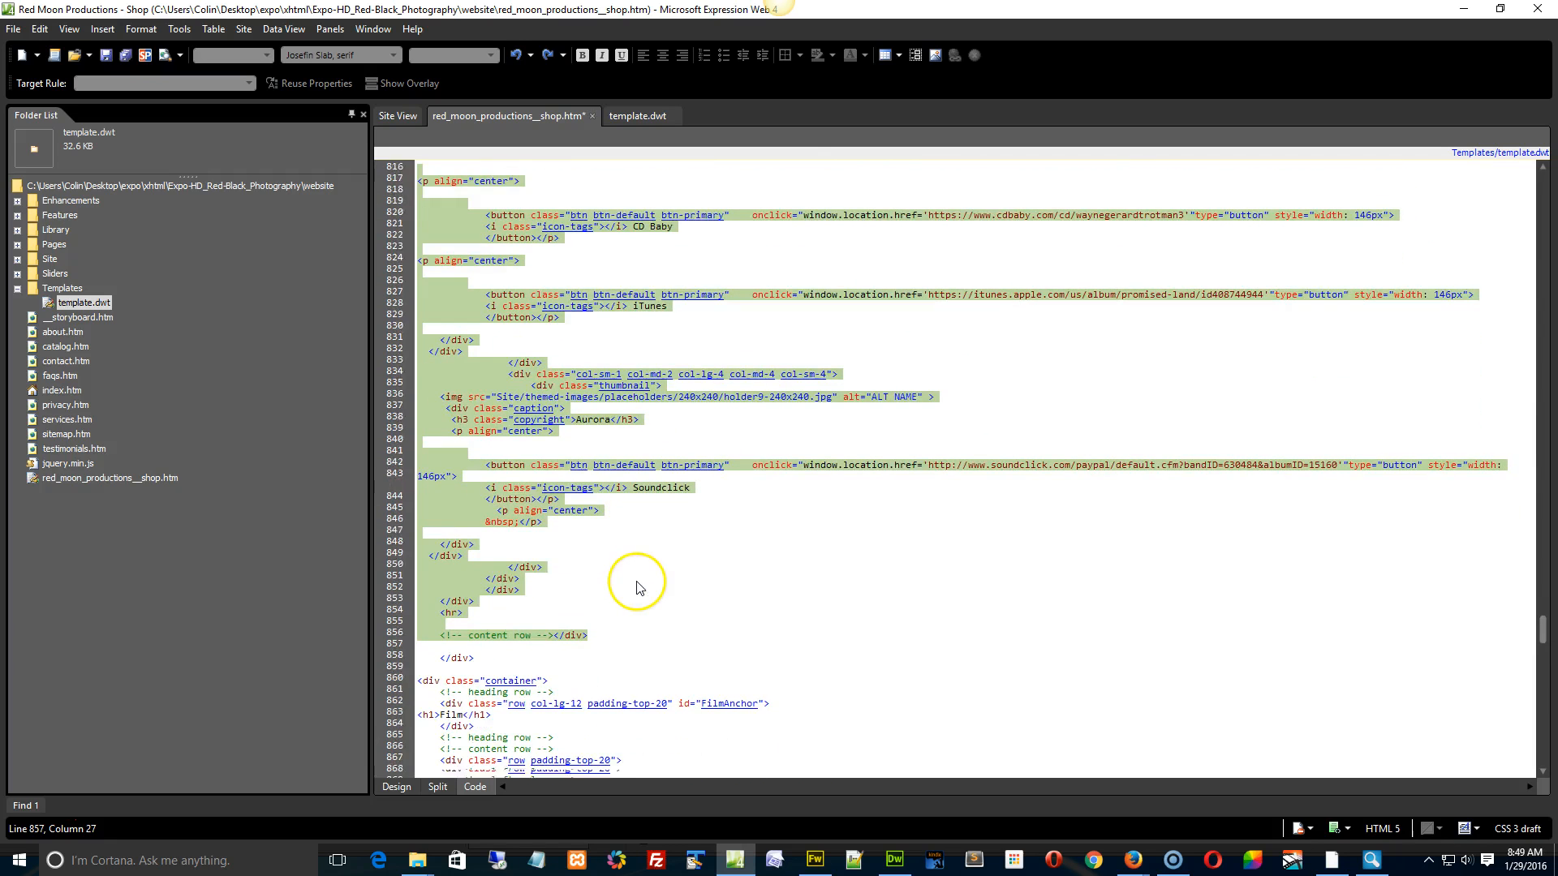
pyautogui.scroll(-3)
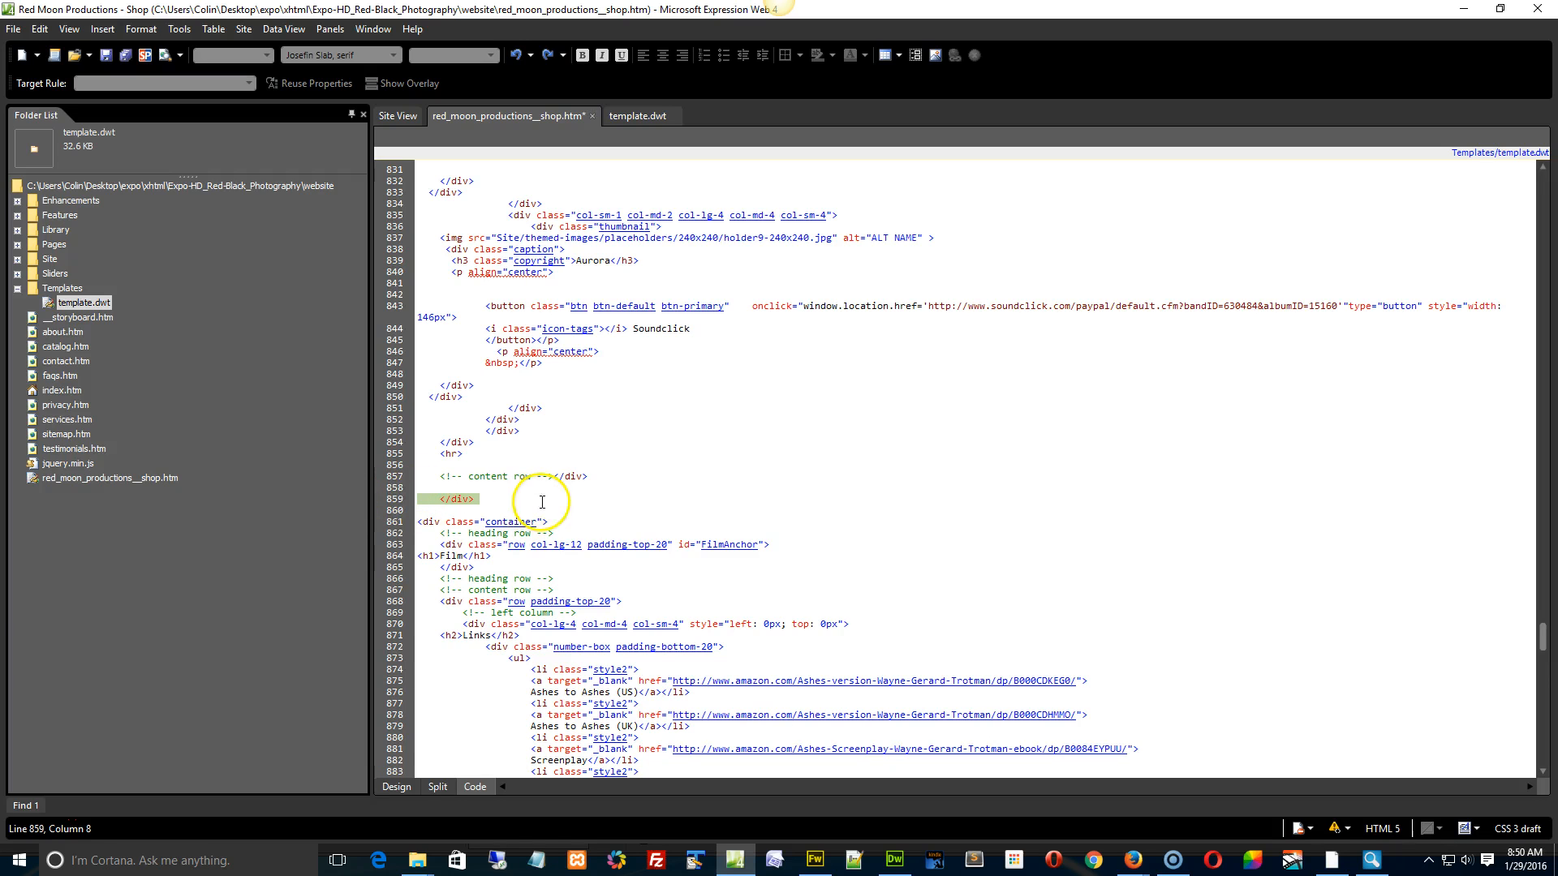
pyautogui.scroll(-3)
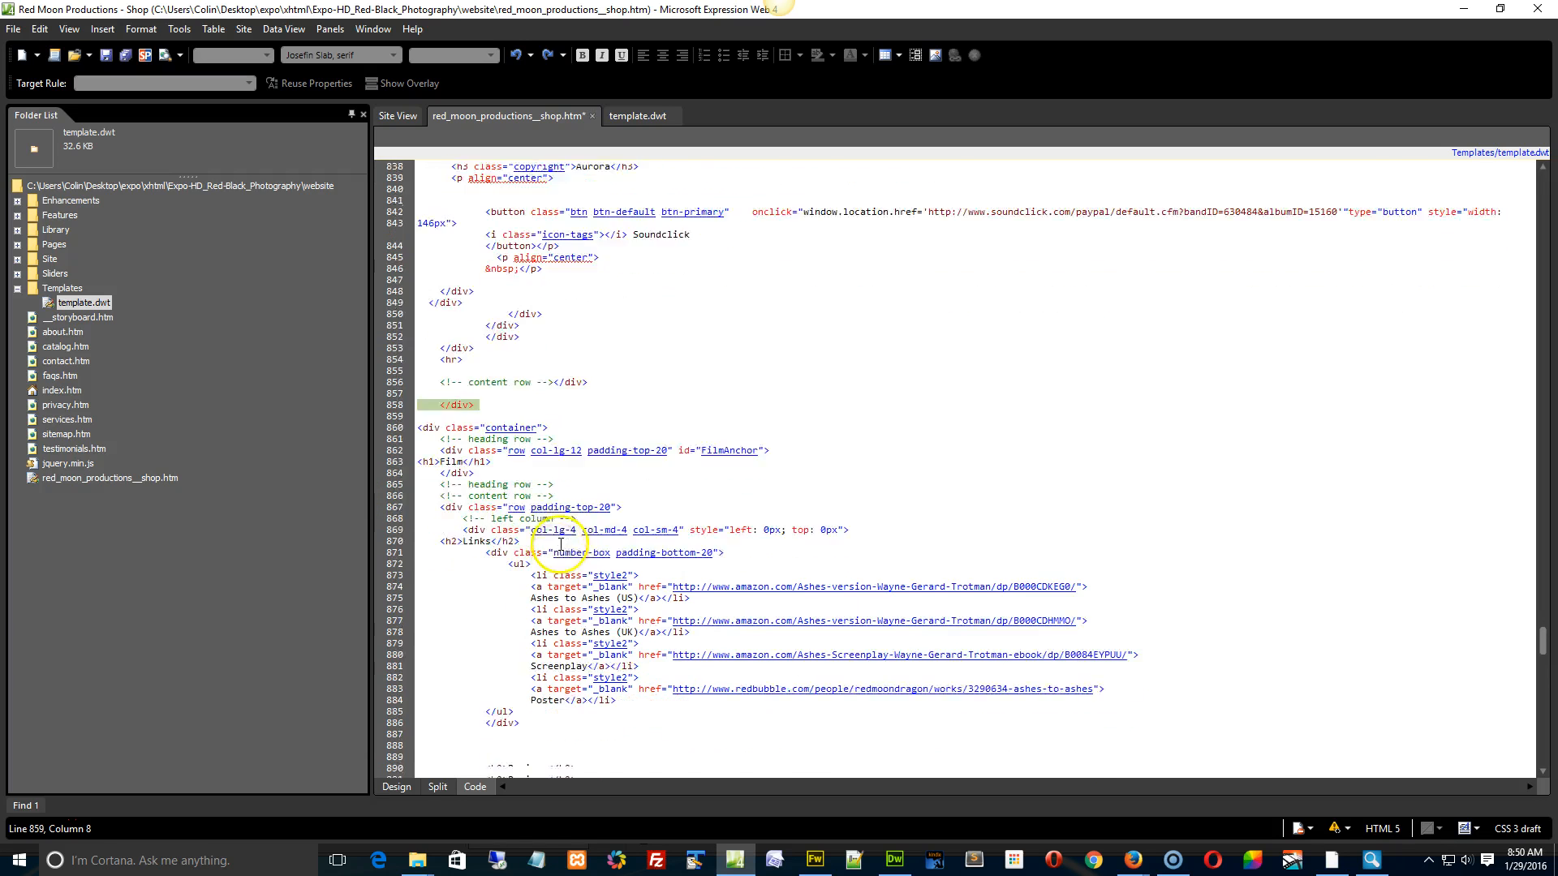
pyautogui.rightClick(399, 365)
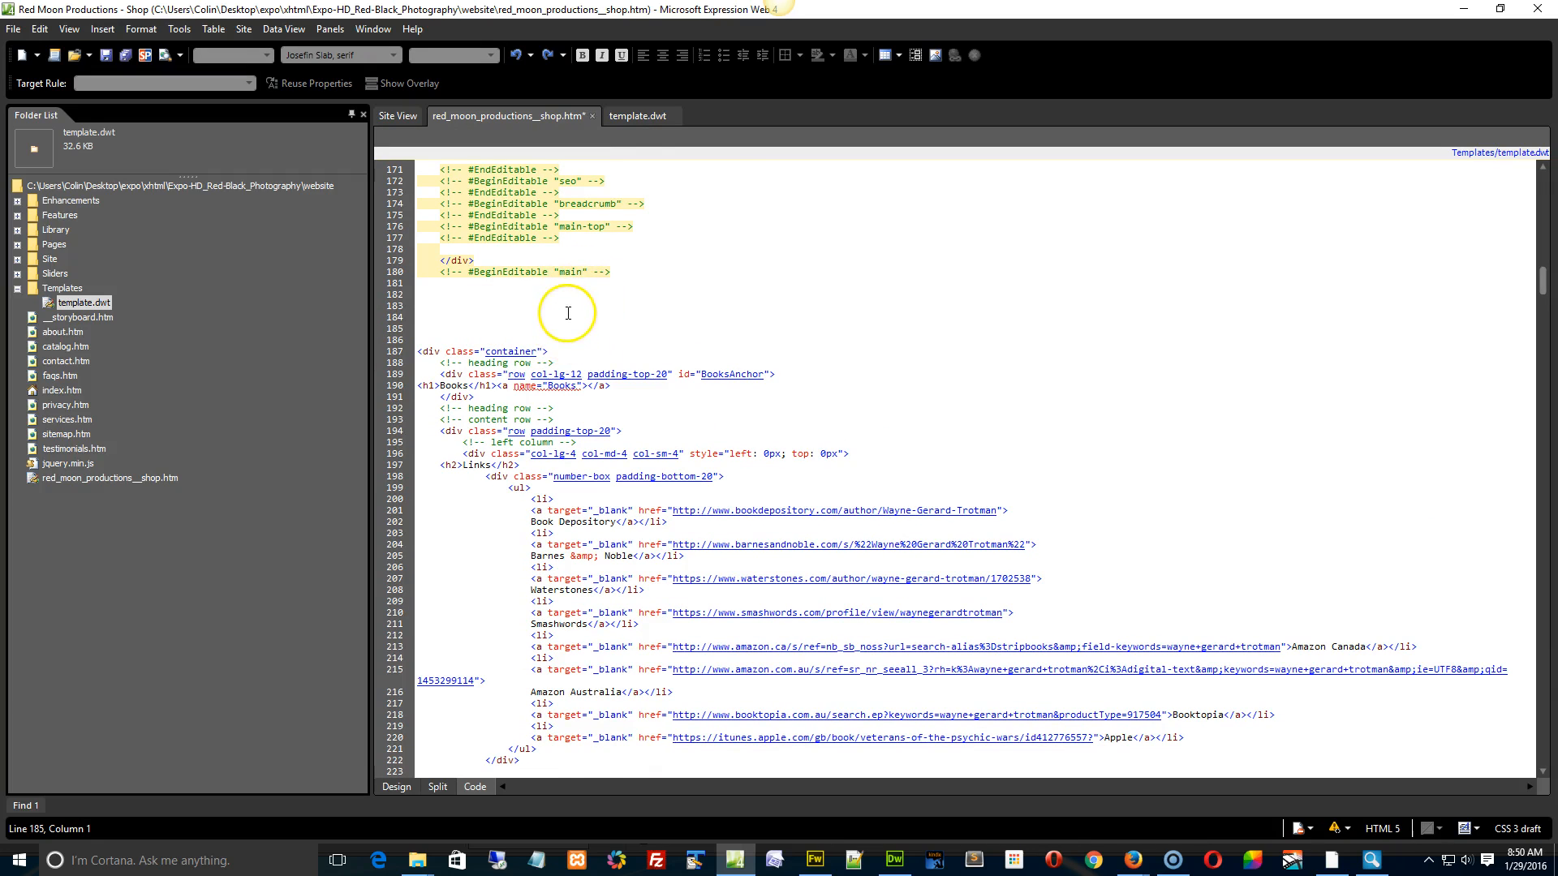
# Delete the extra </div> sitting above the Film container div in Code view.
pyautogui.rightClick(503, 348)
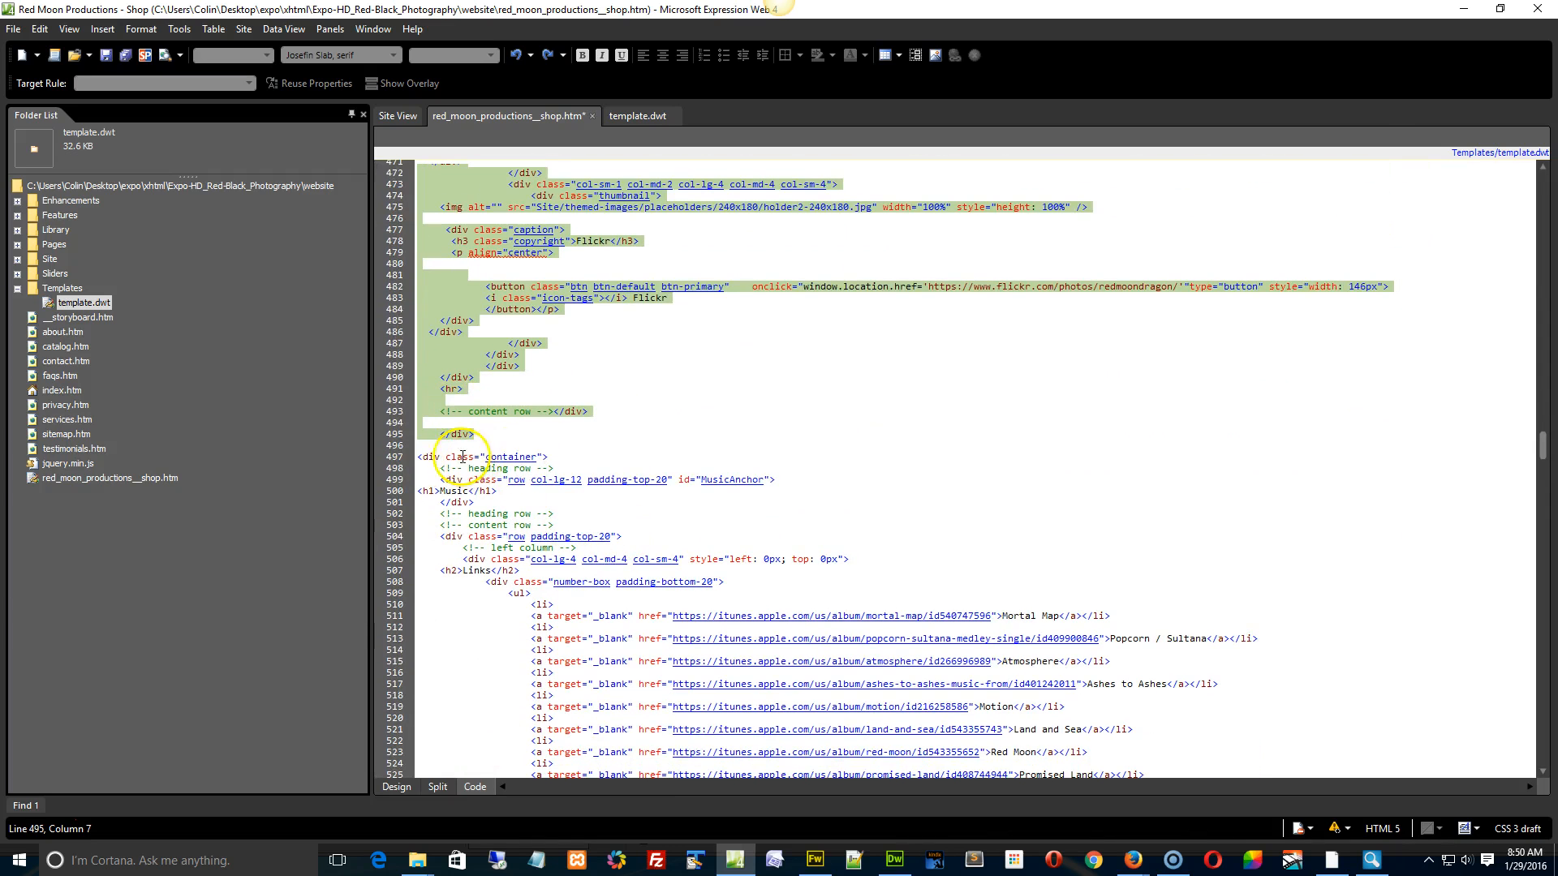
pyautogui.click(513, 456)
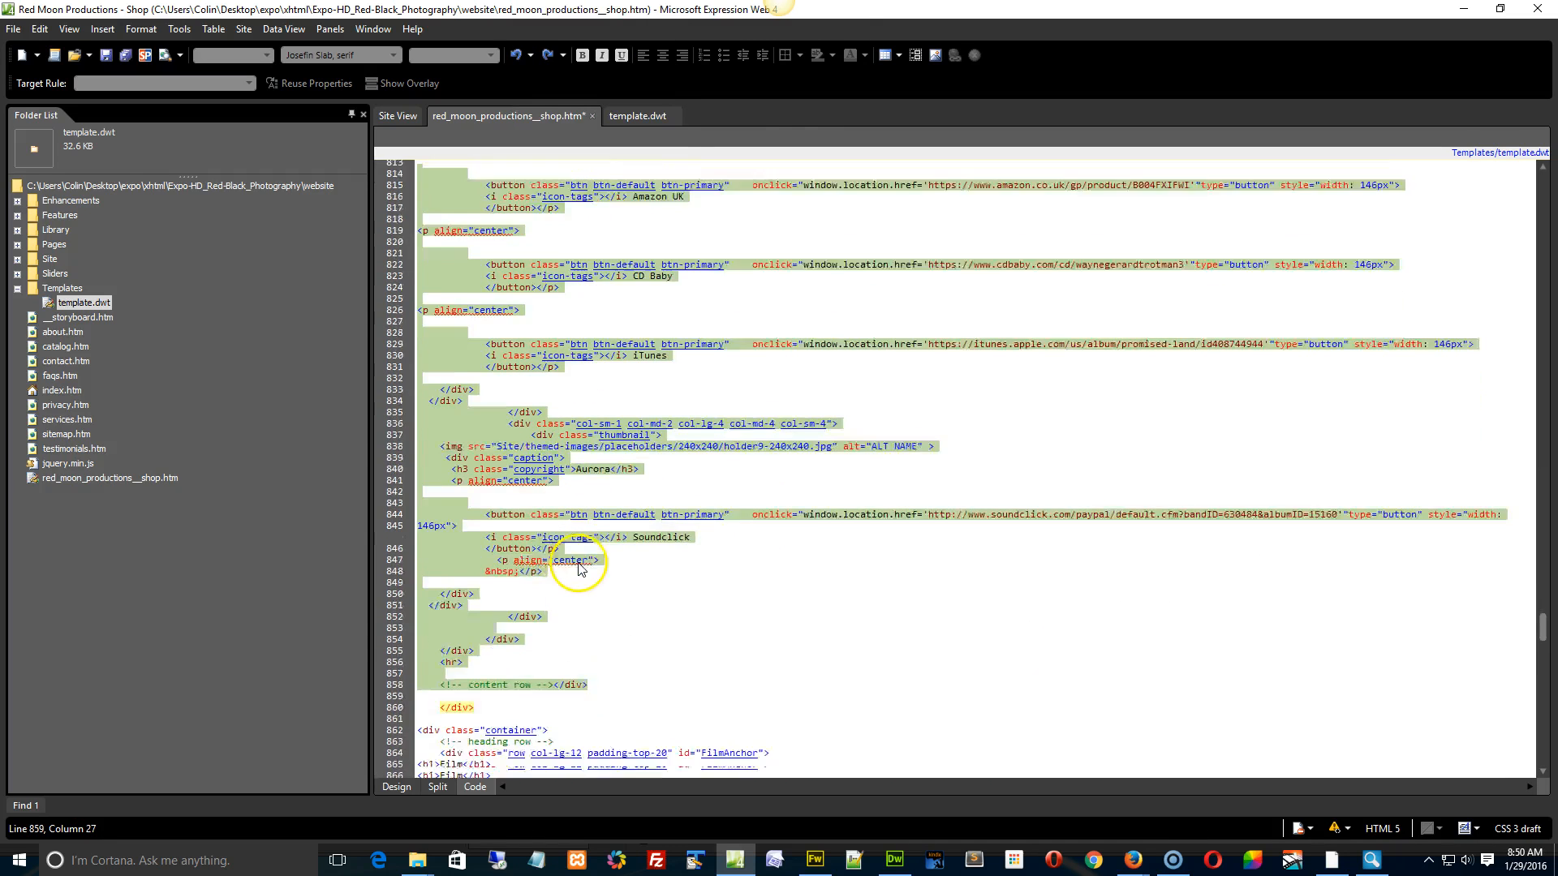
pyautogui.scroll(-3)
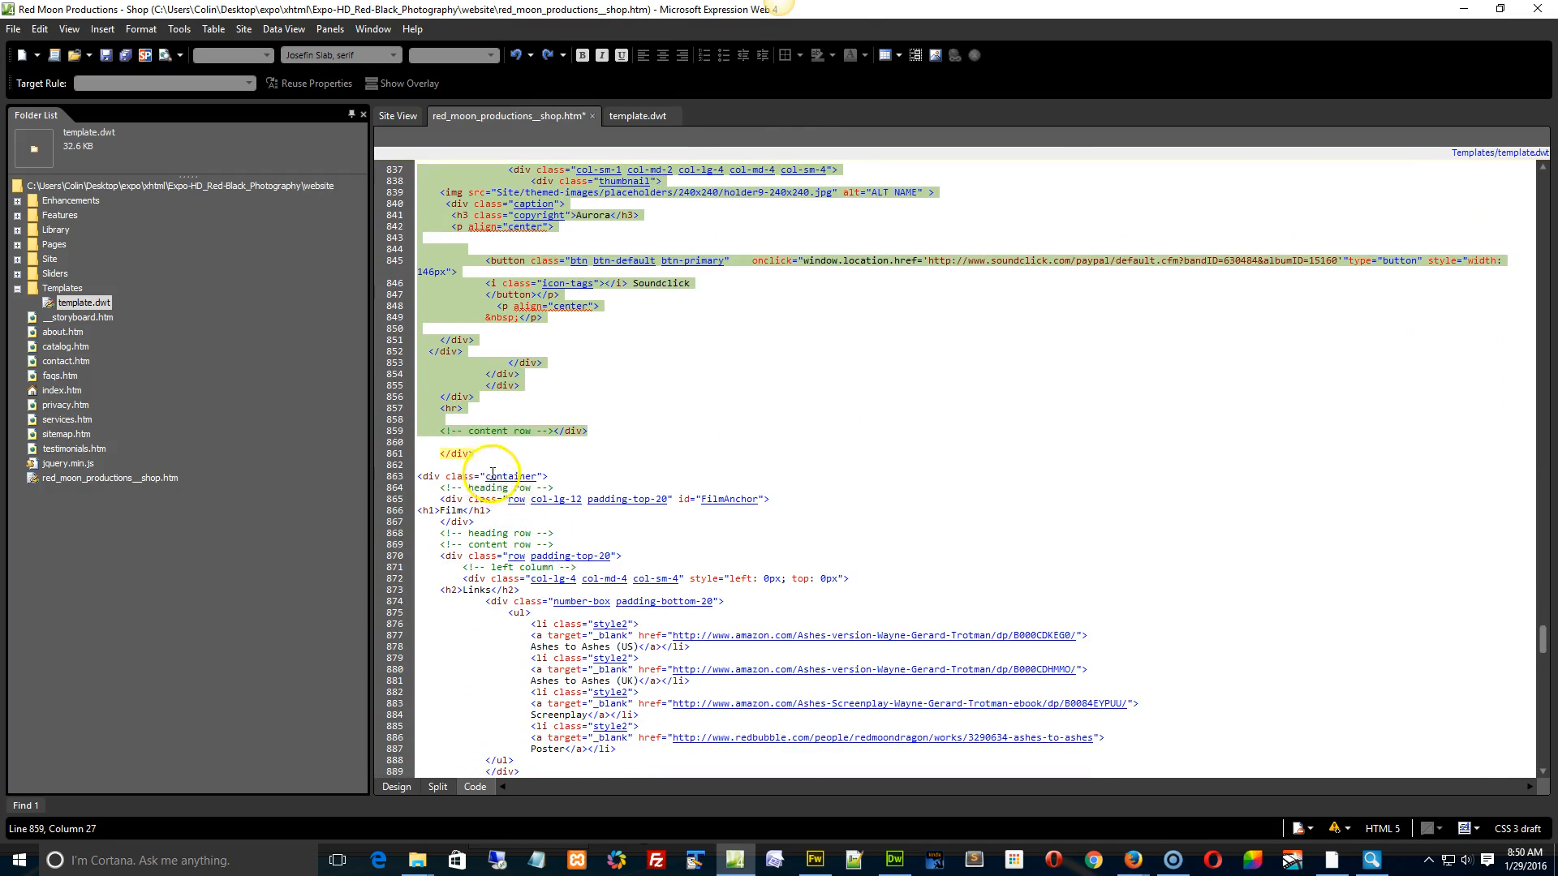
pyautogui.moveTo(581, 435)
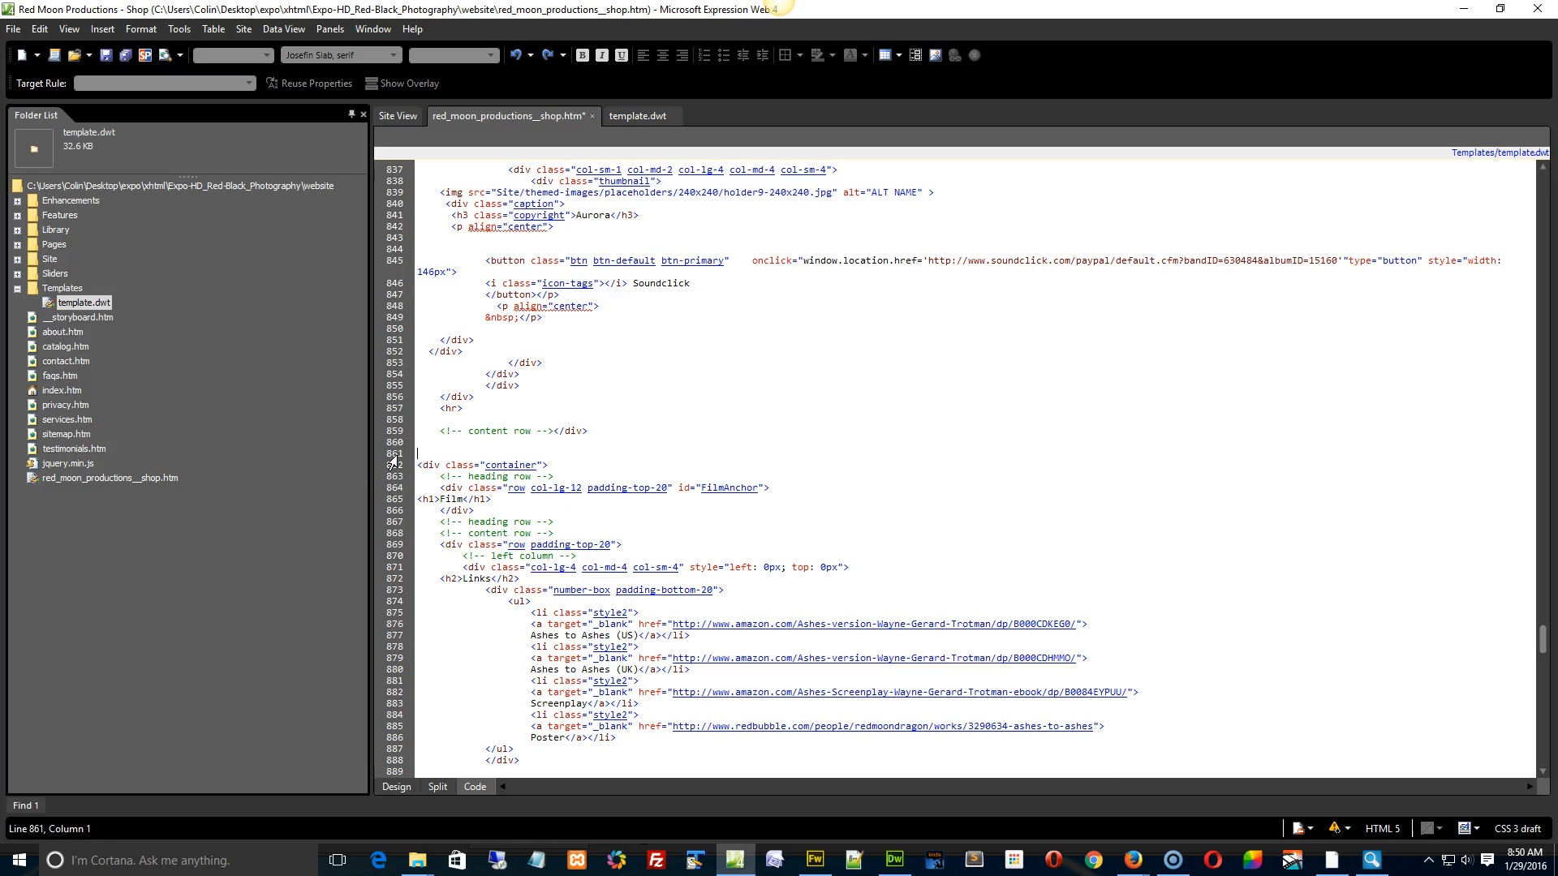
pyautogui.rightClick(425, 455)
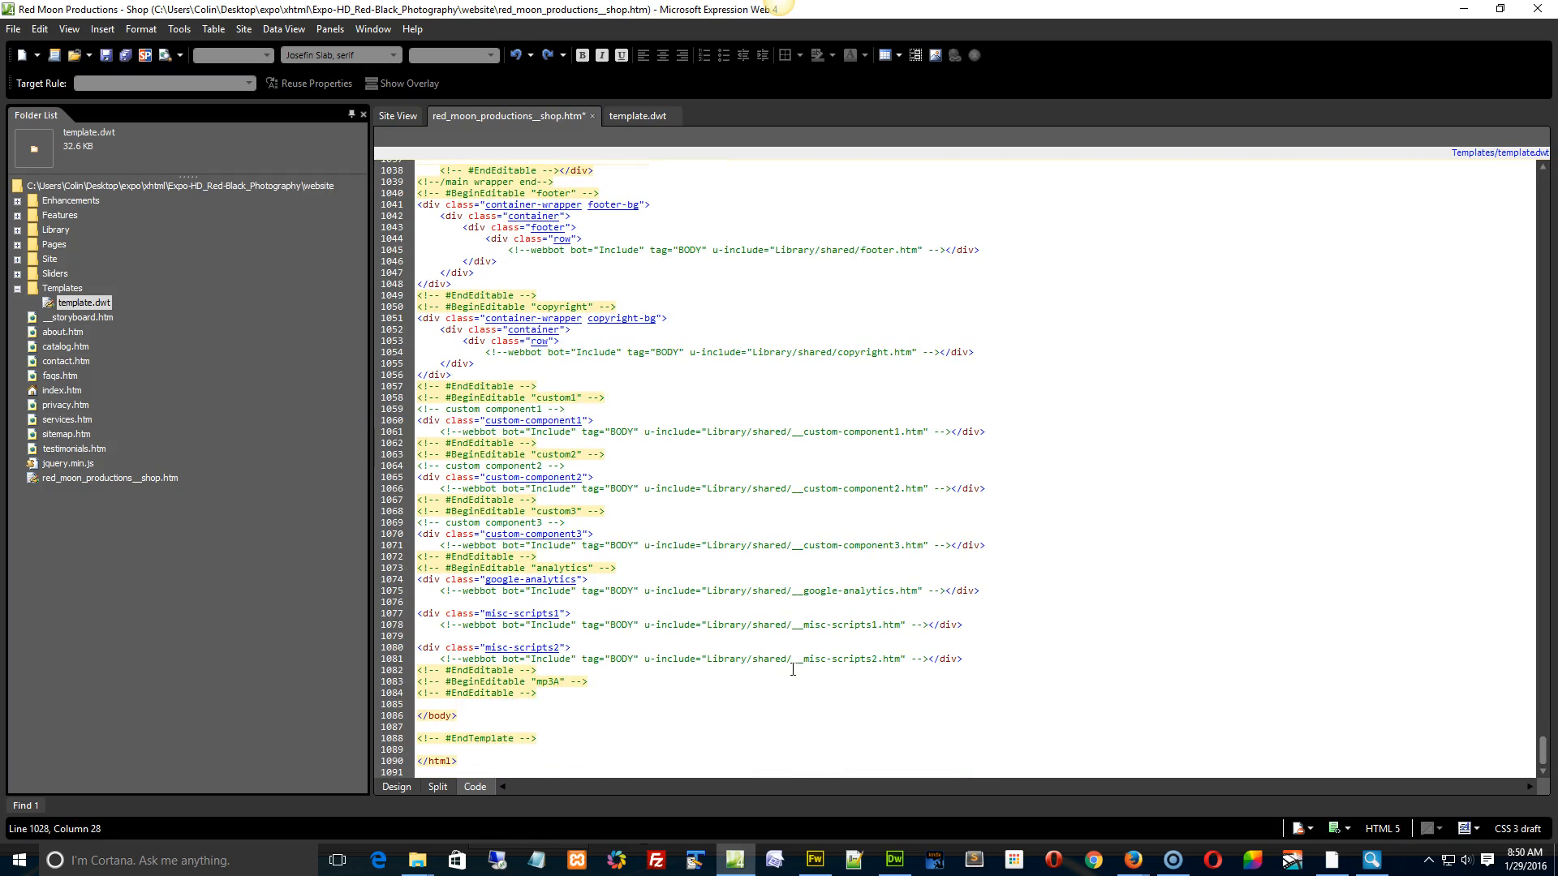
pyautogui.moveTo(687, 695)
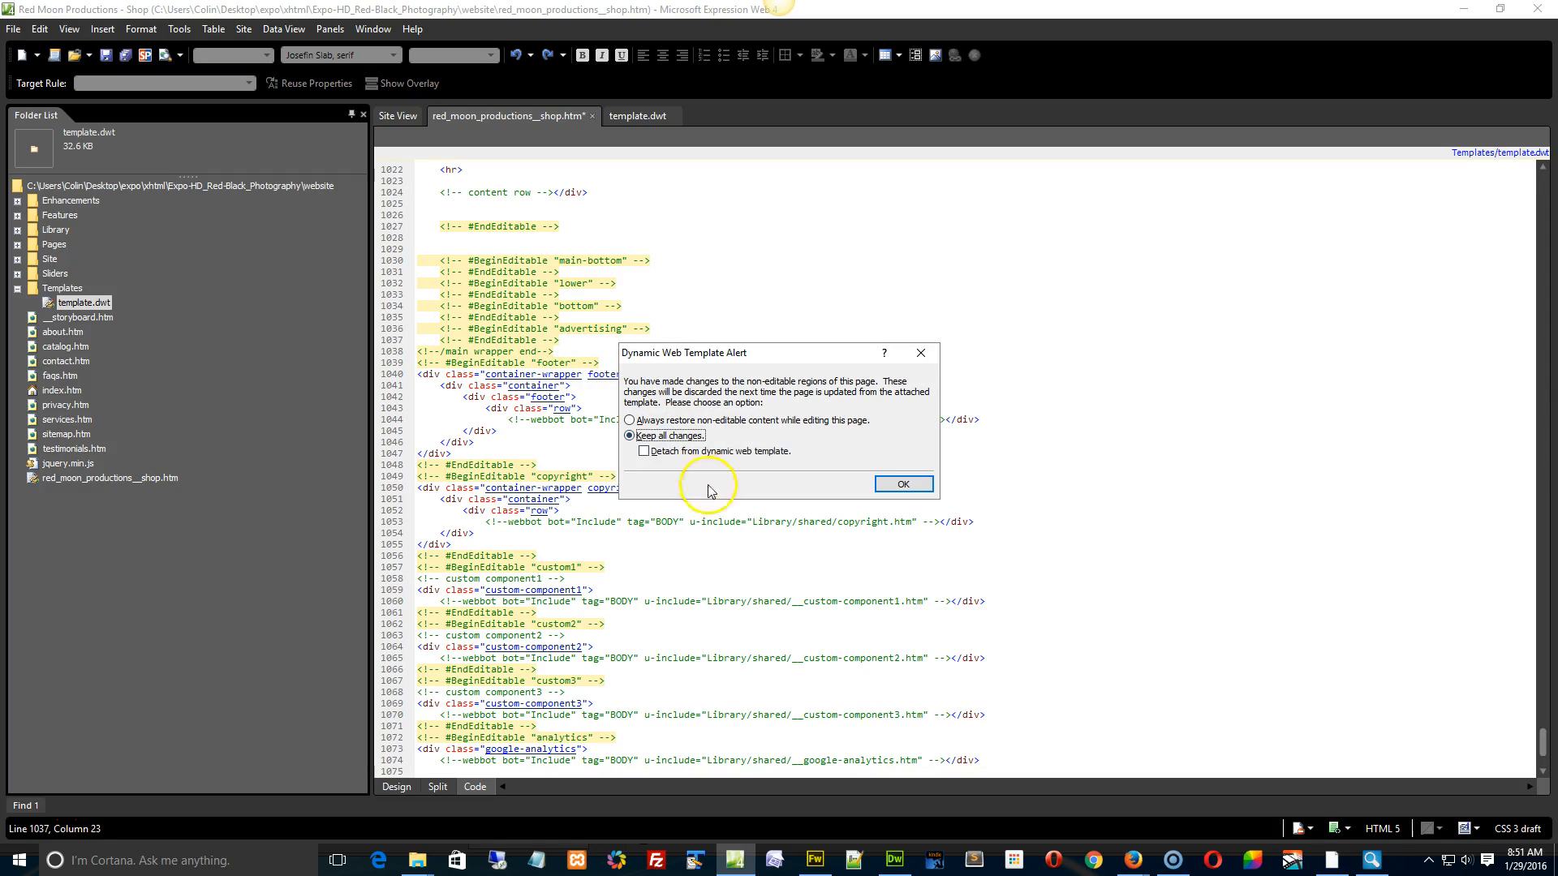
# Confirm Keep all changes in the Dynamic Web Template Alert to finish saving.
pyautogui.click(902, 483)
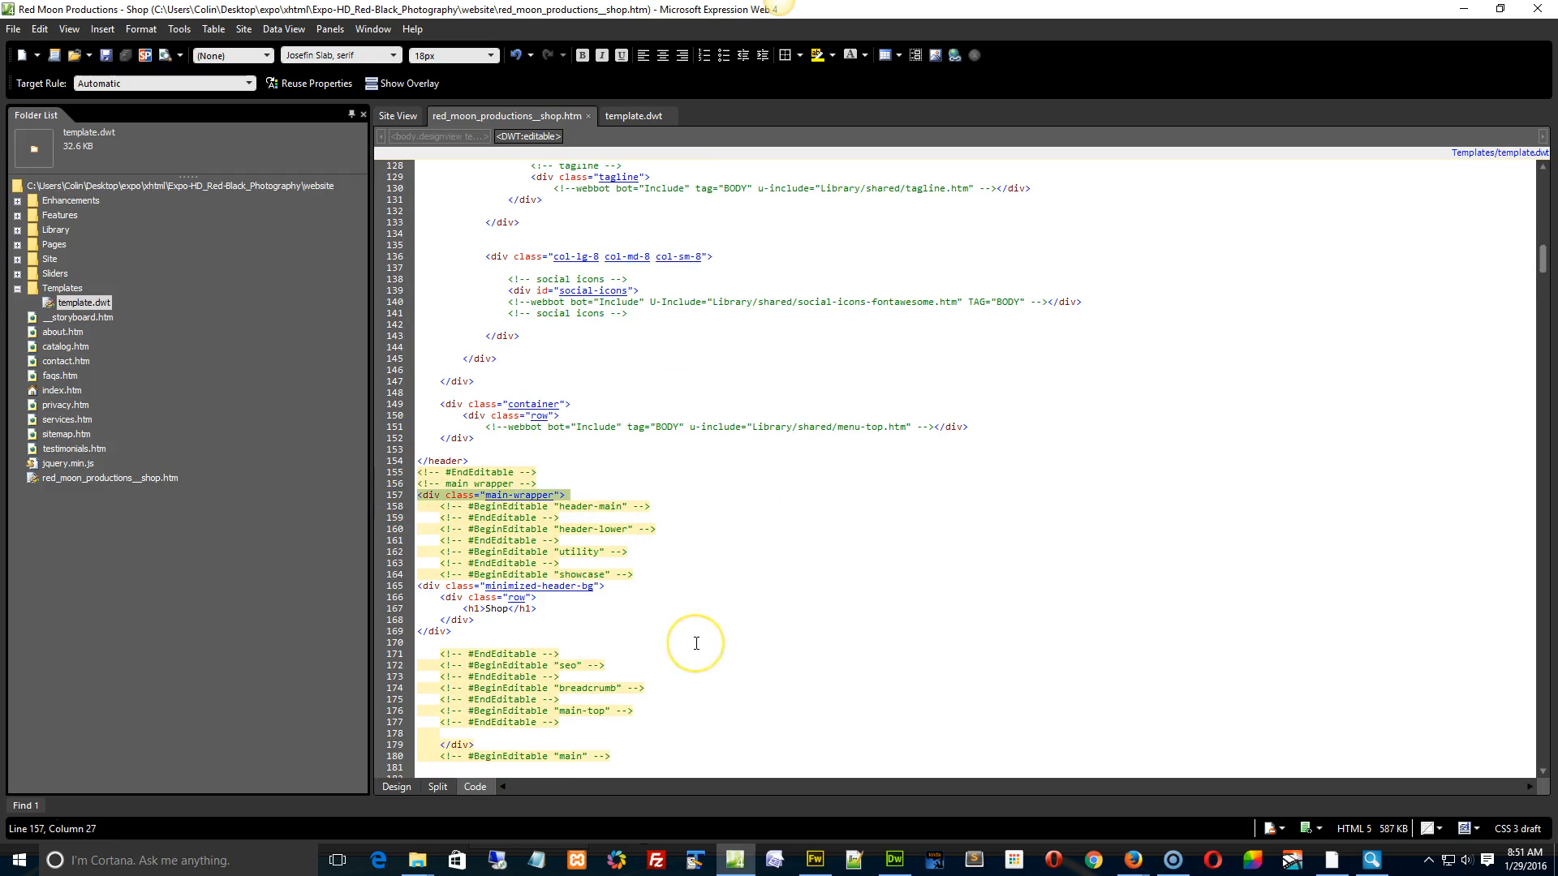
pyautogui.moveTo(140, 763)
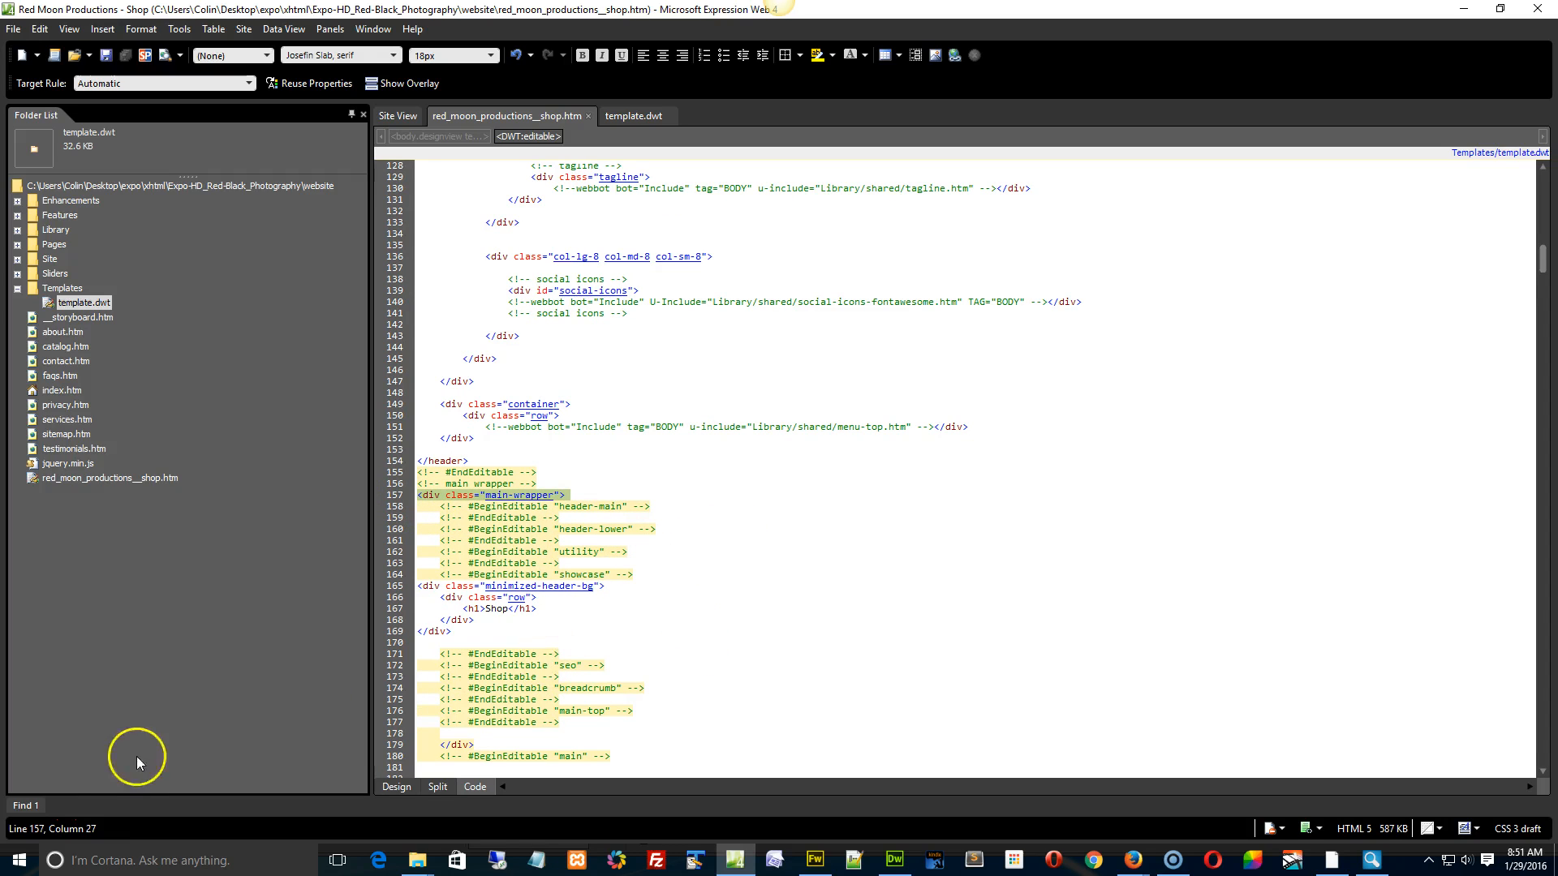